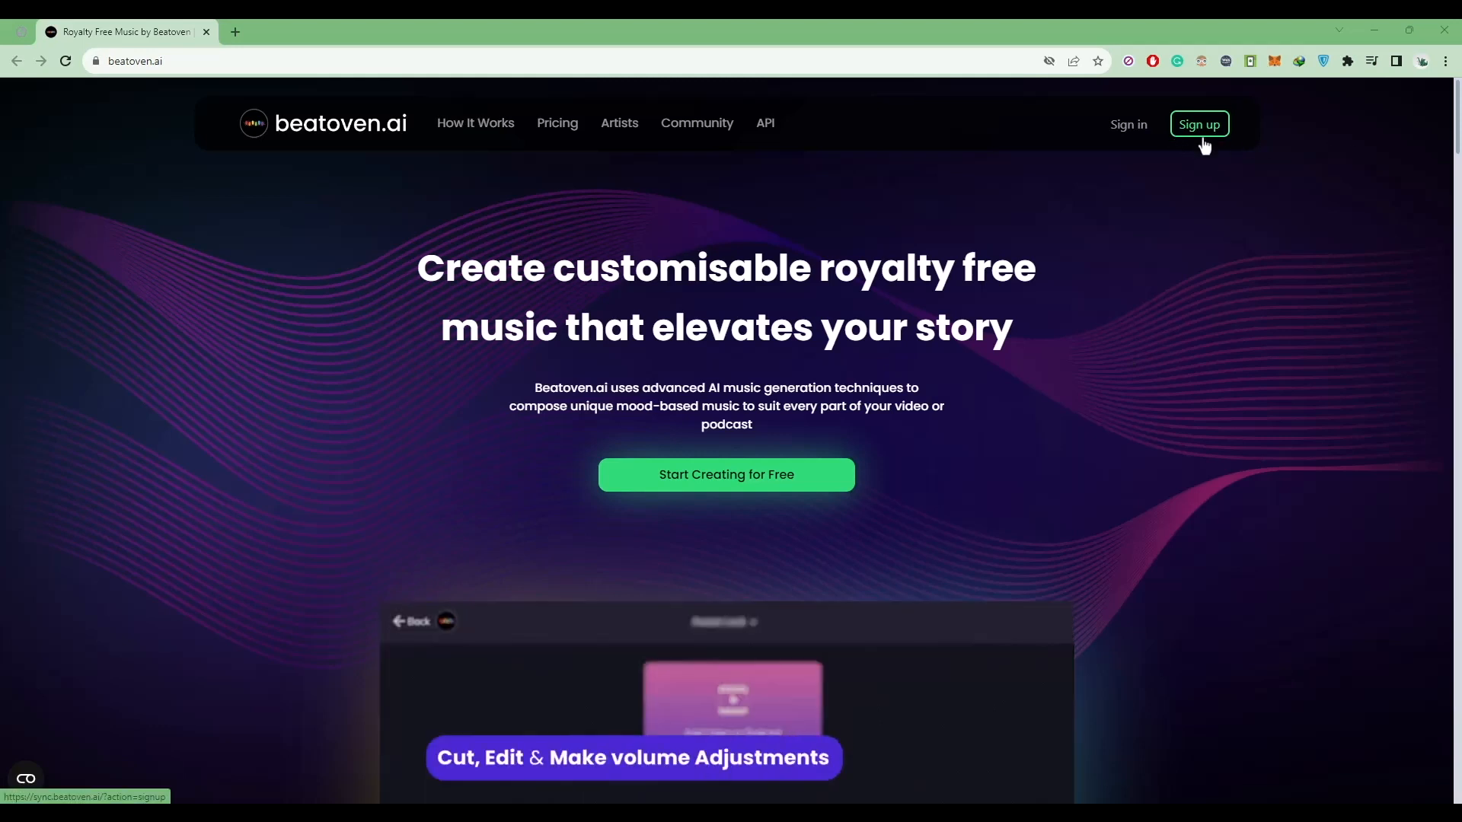
# Sign up on Beatoven.ai and reach the empty My Projects workspace.
pyautogui.click(1198, 124)
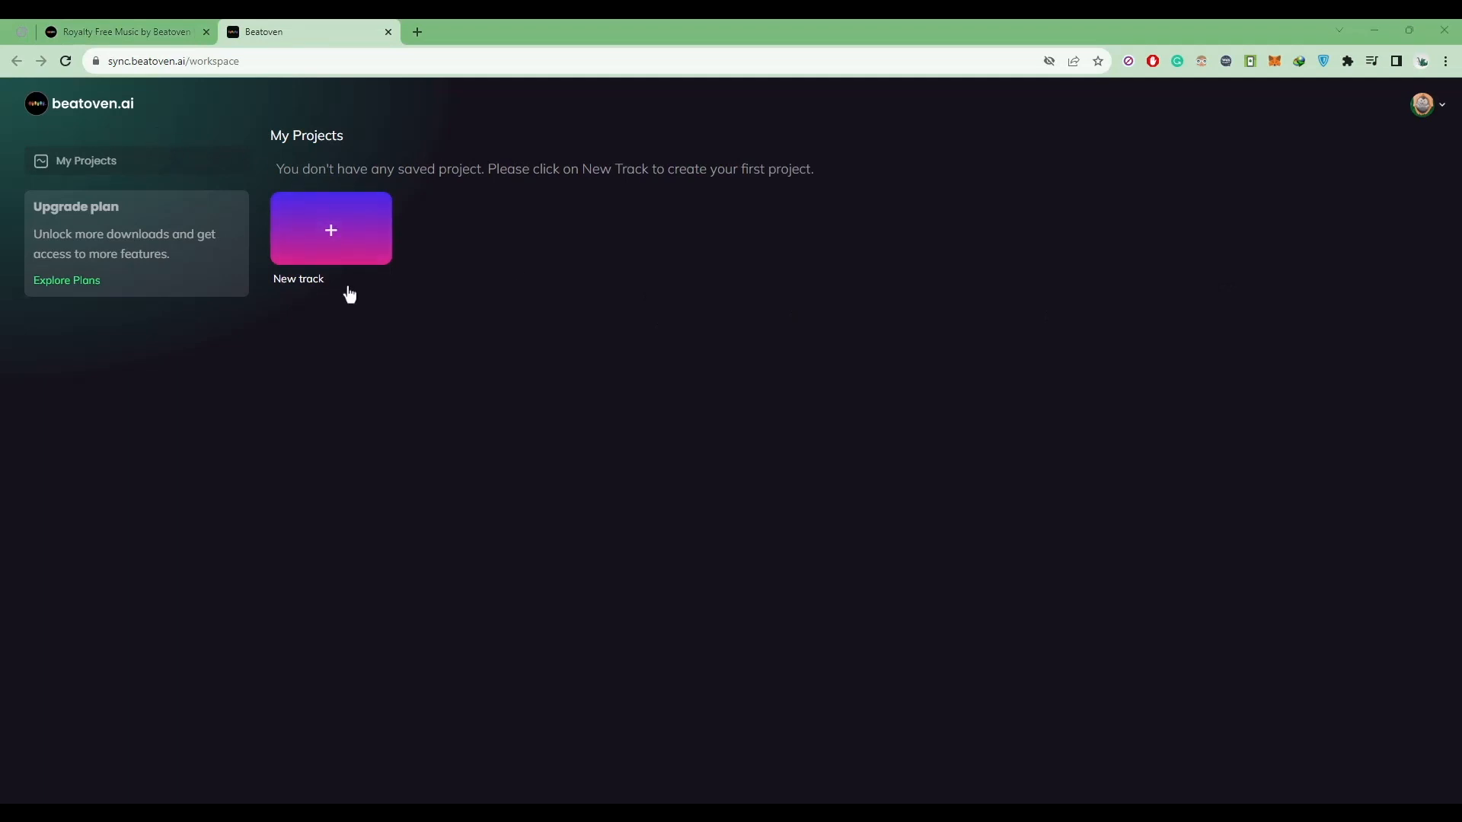
# Create a new track with duration 03:00 and Medium tempo, then continue to genre.
pyautogui.click(330, 230)
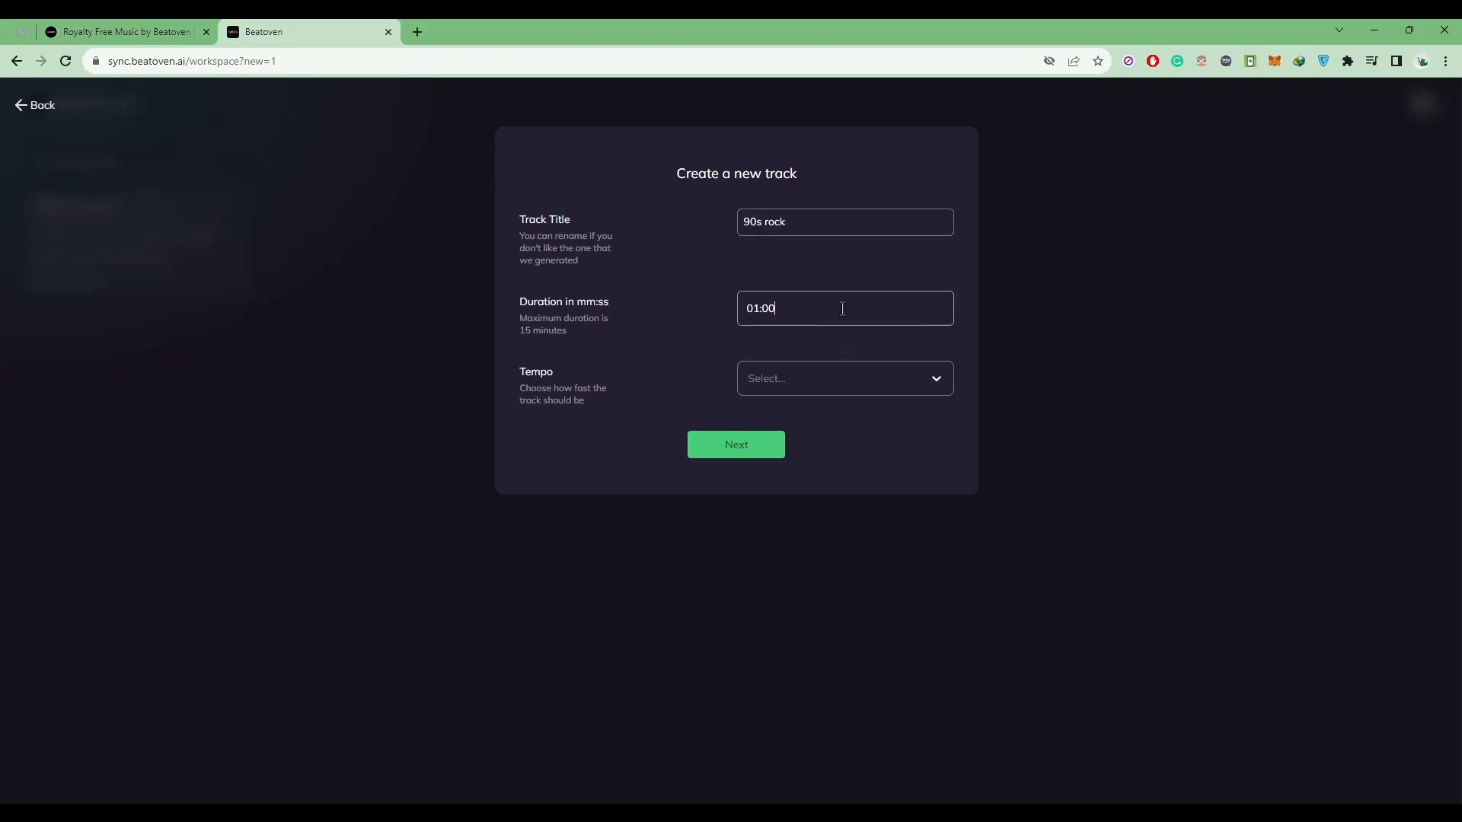
pyautogui.doubleClick(771, 308)
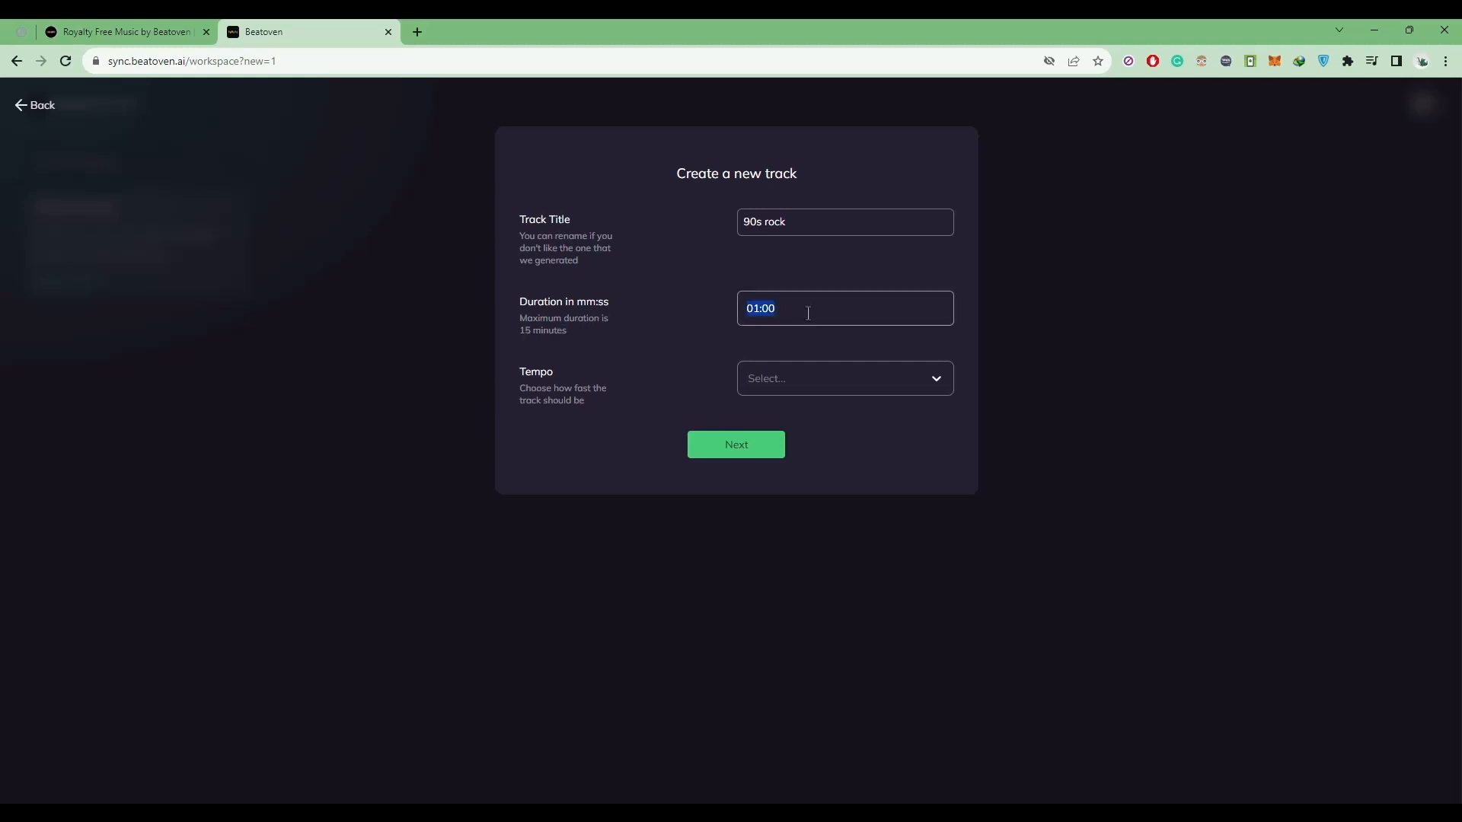
pyautogui.write('00:00')
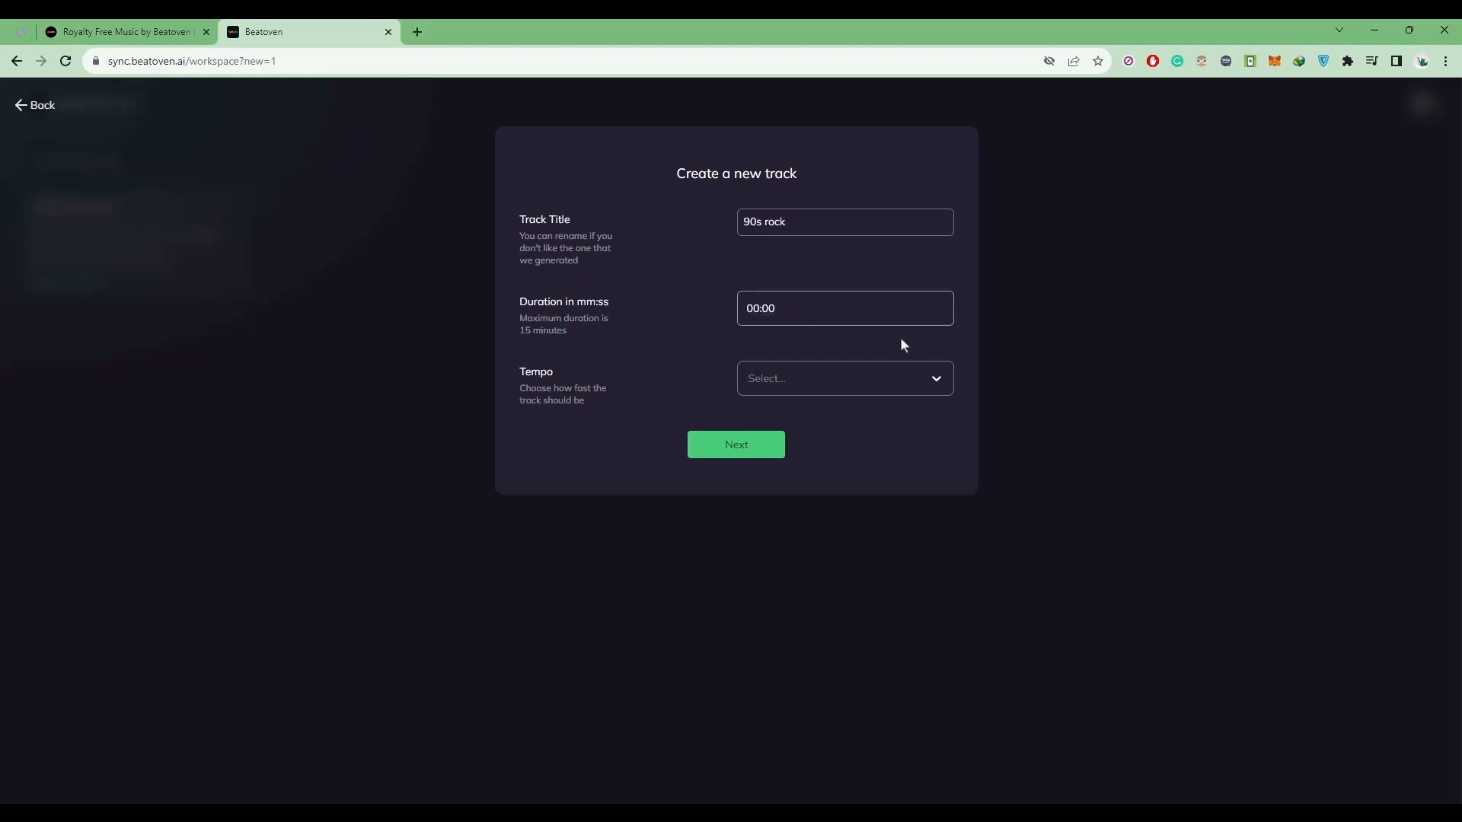
pyautogui.write('03:00')
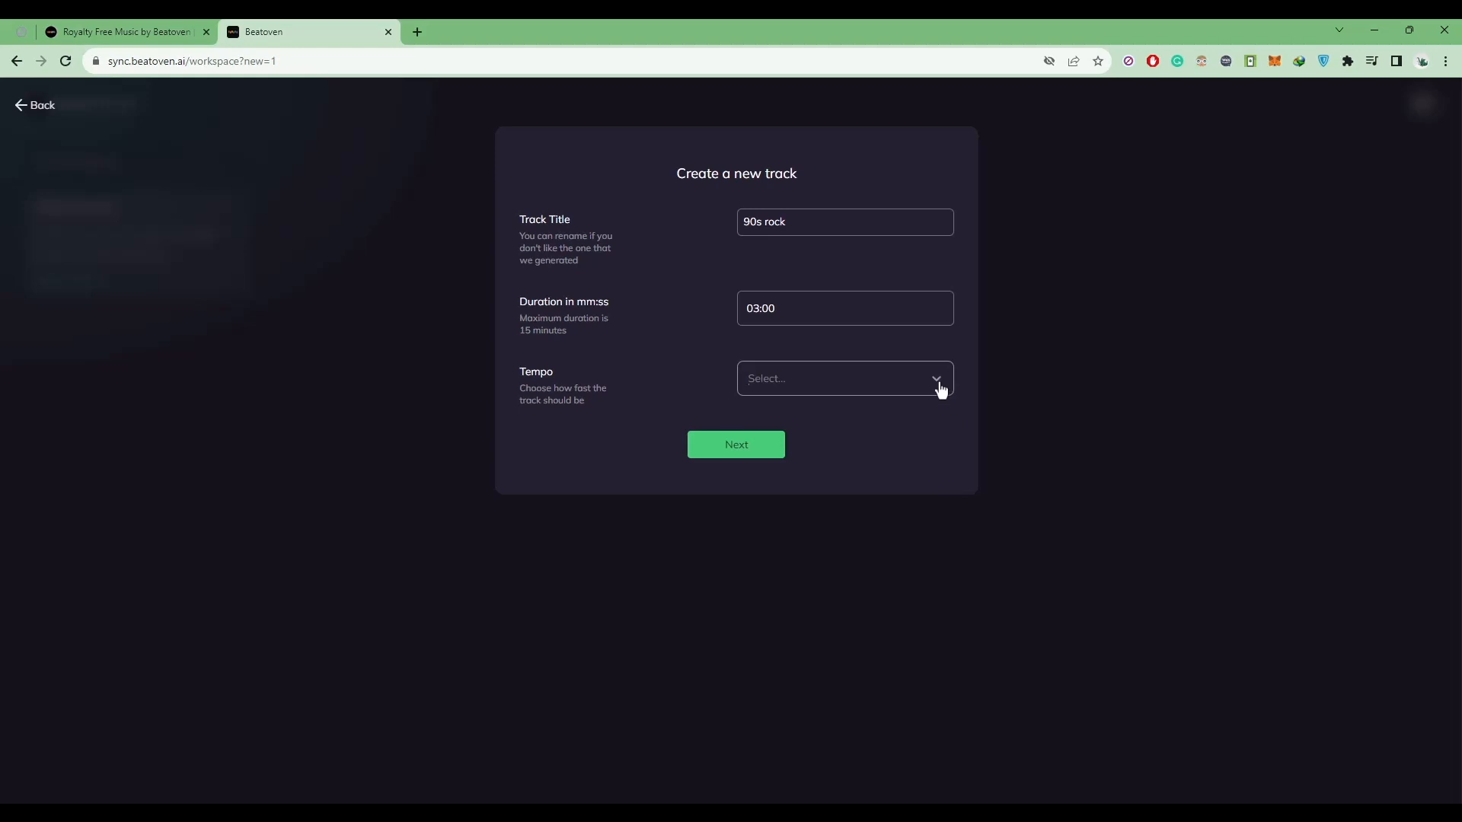
pyautogui.click(842, 379)
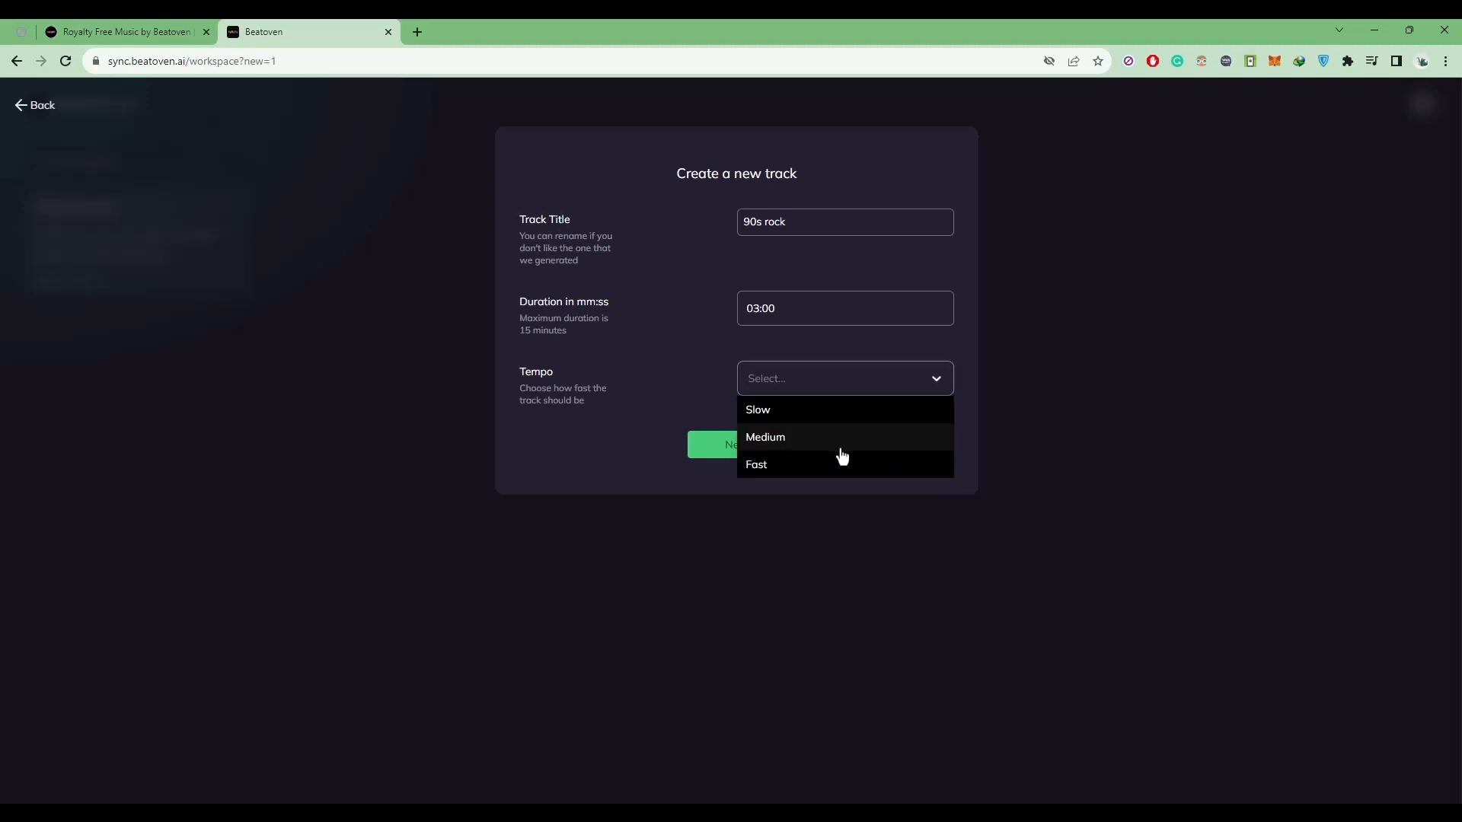
pyautogui.click(765, 437)
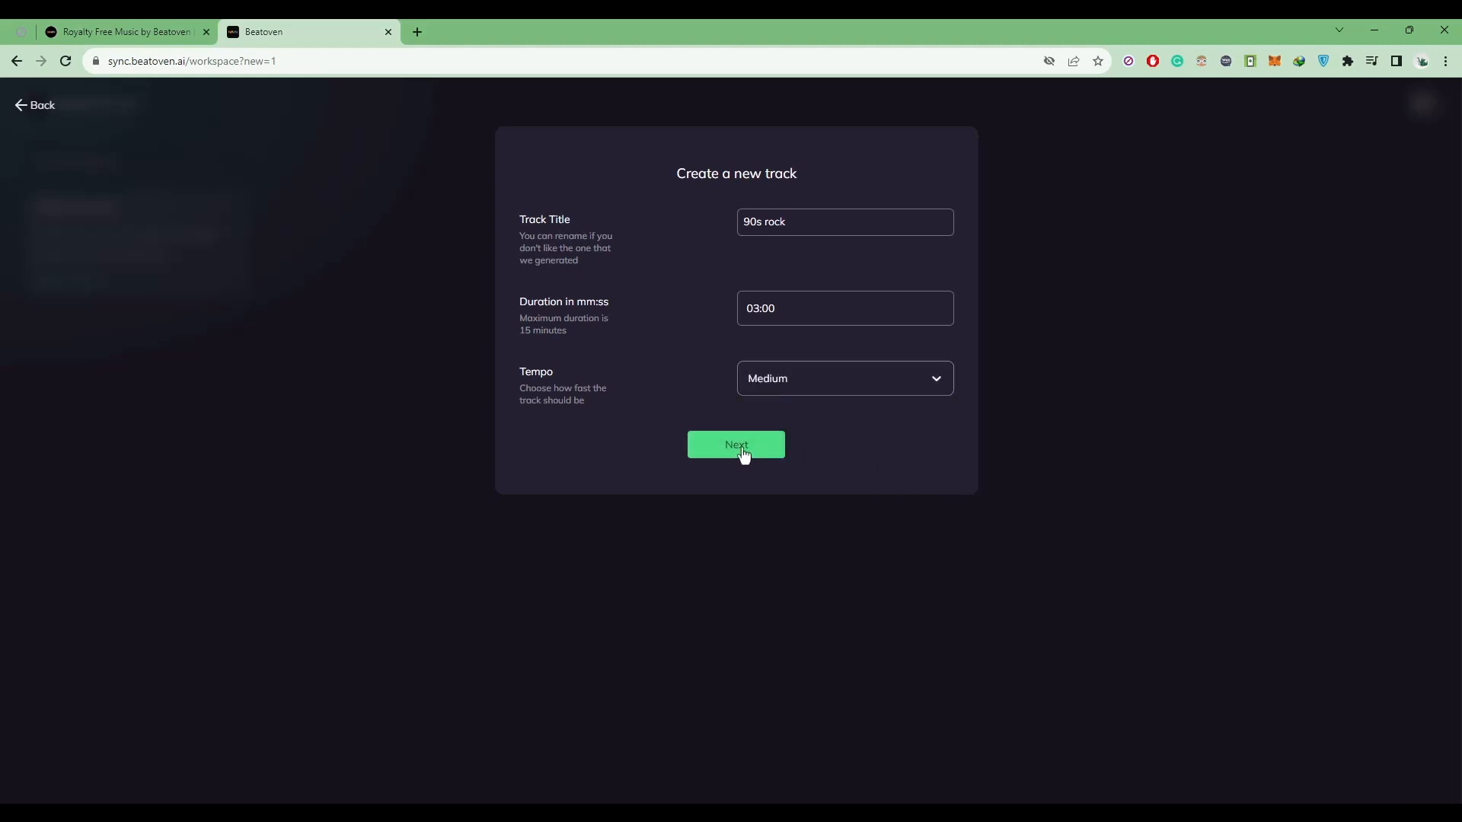
pyautogui.click(735, 445)
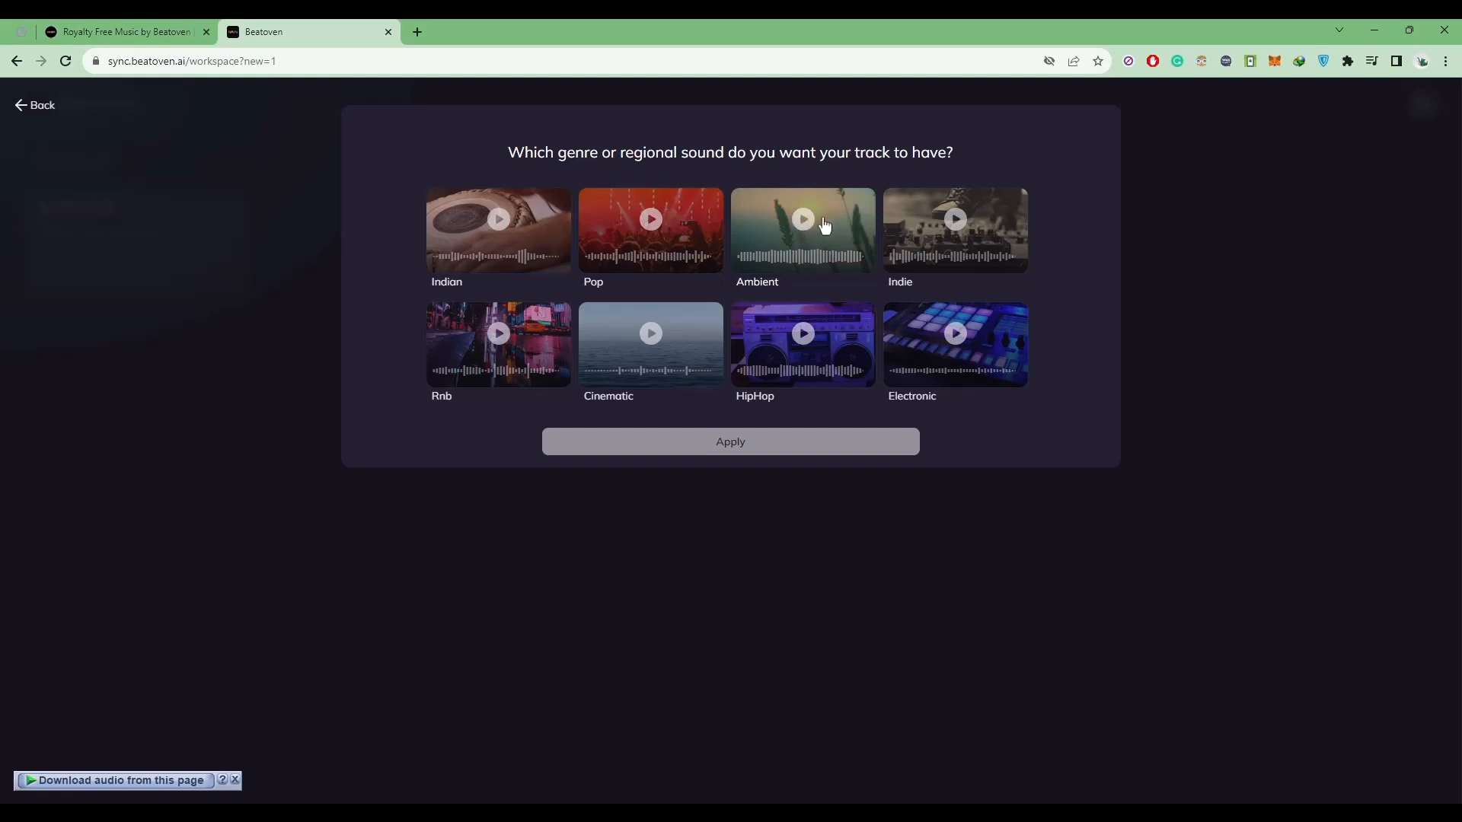
# Preview Ambient, Pop, Indian and Rnb samples, then apply HipHop as the genre.
pyautogui.click(802, 231)
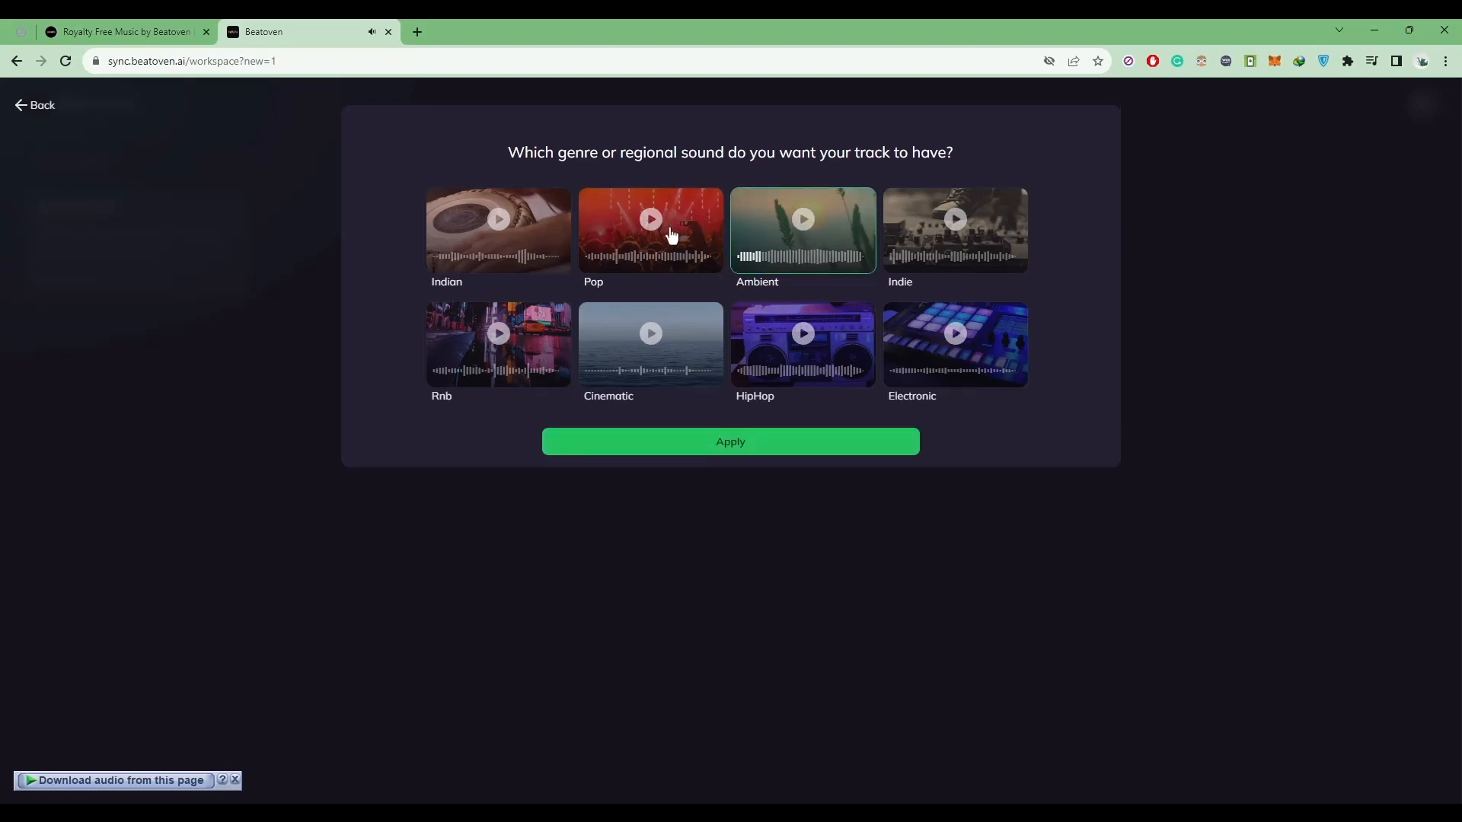
pyautogui.click(650, 220)
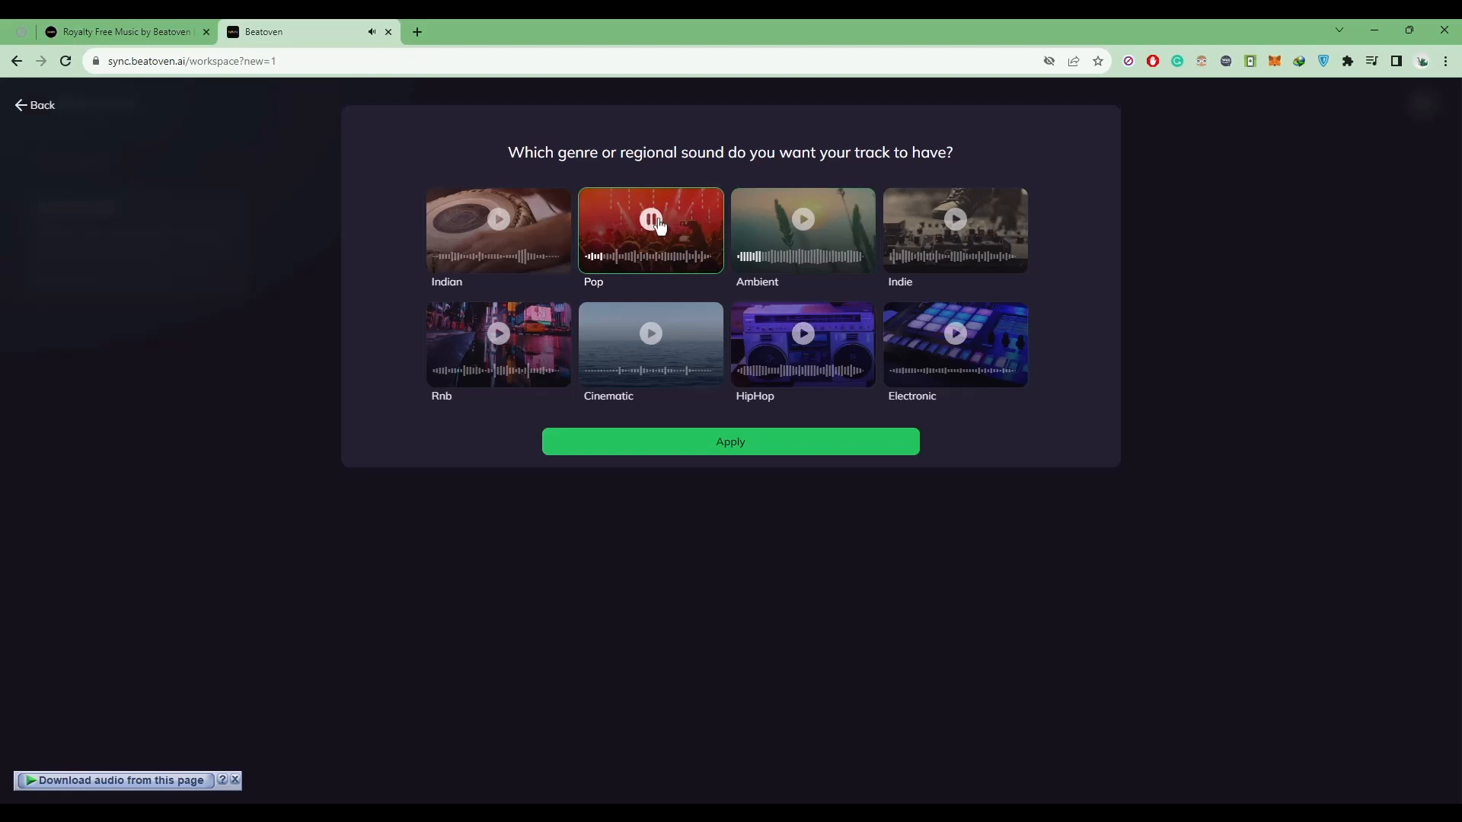
pyautogui.click(498, 230)
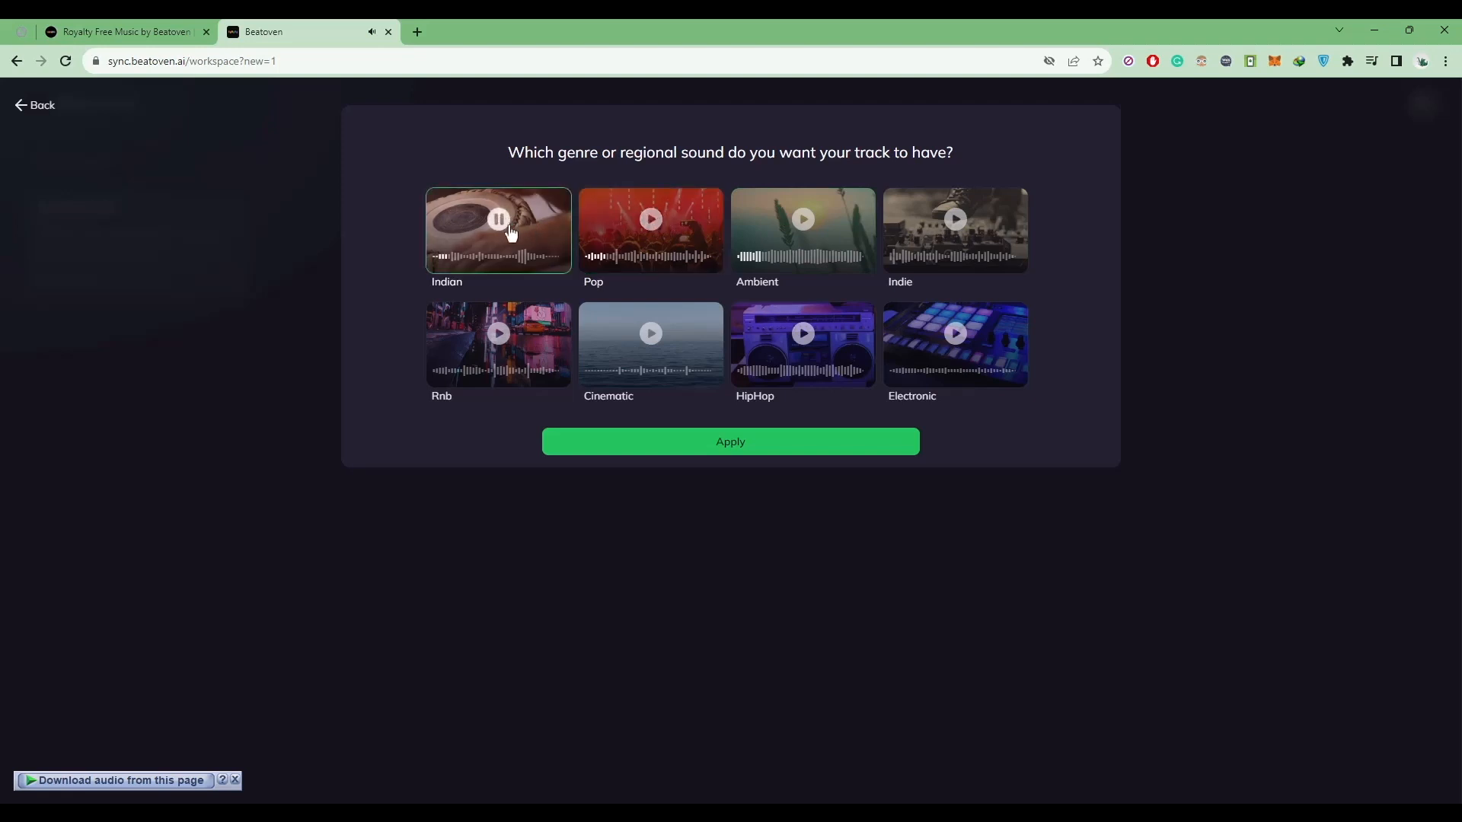
pyautogui.click(498, 333)
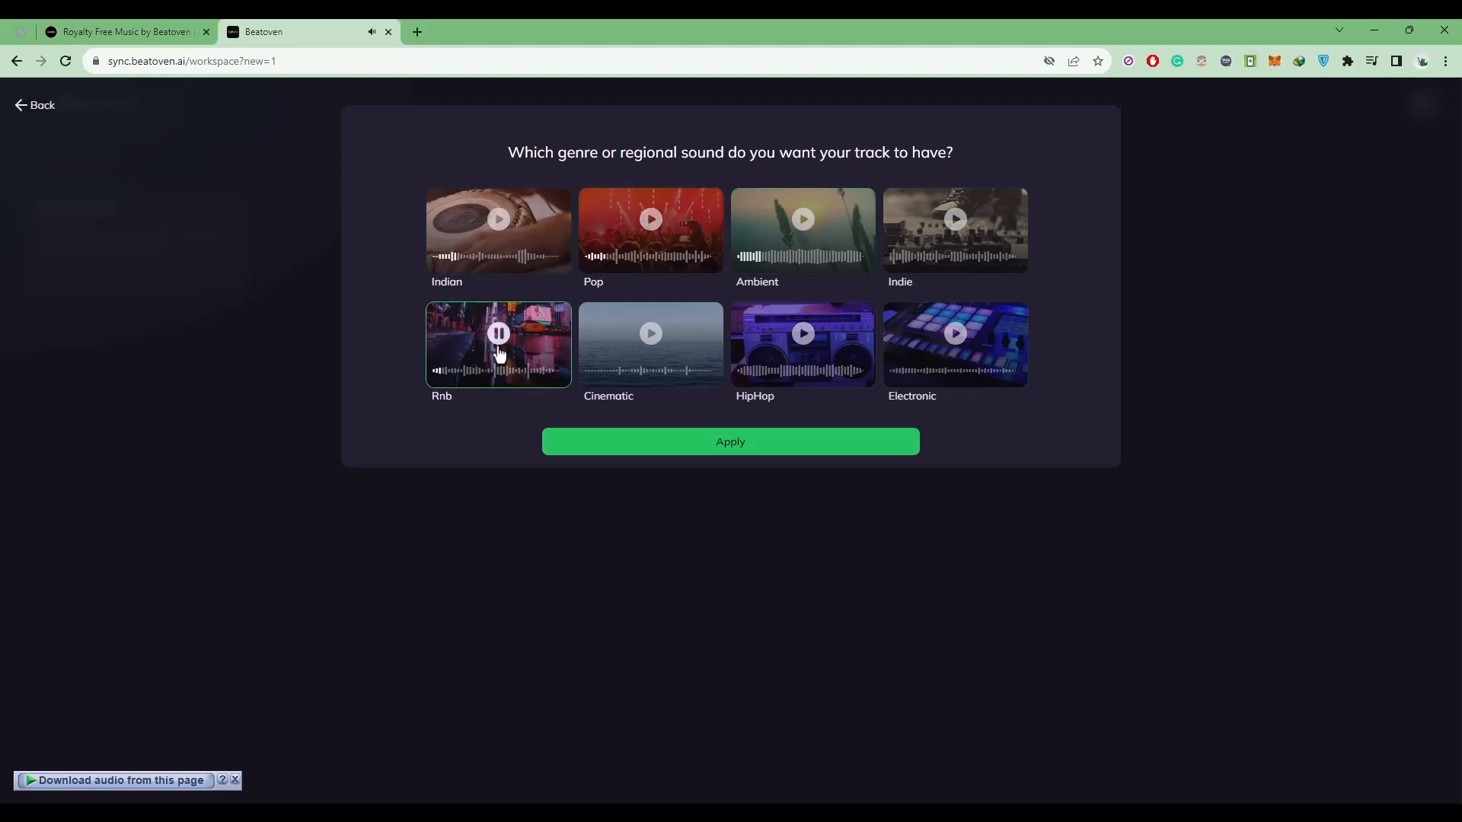
pyautogui.click(803, 344)
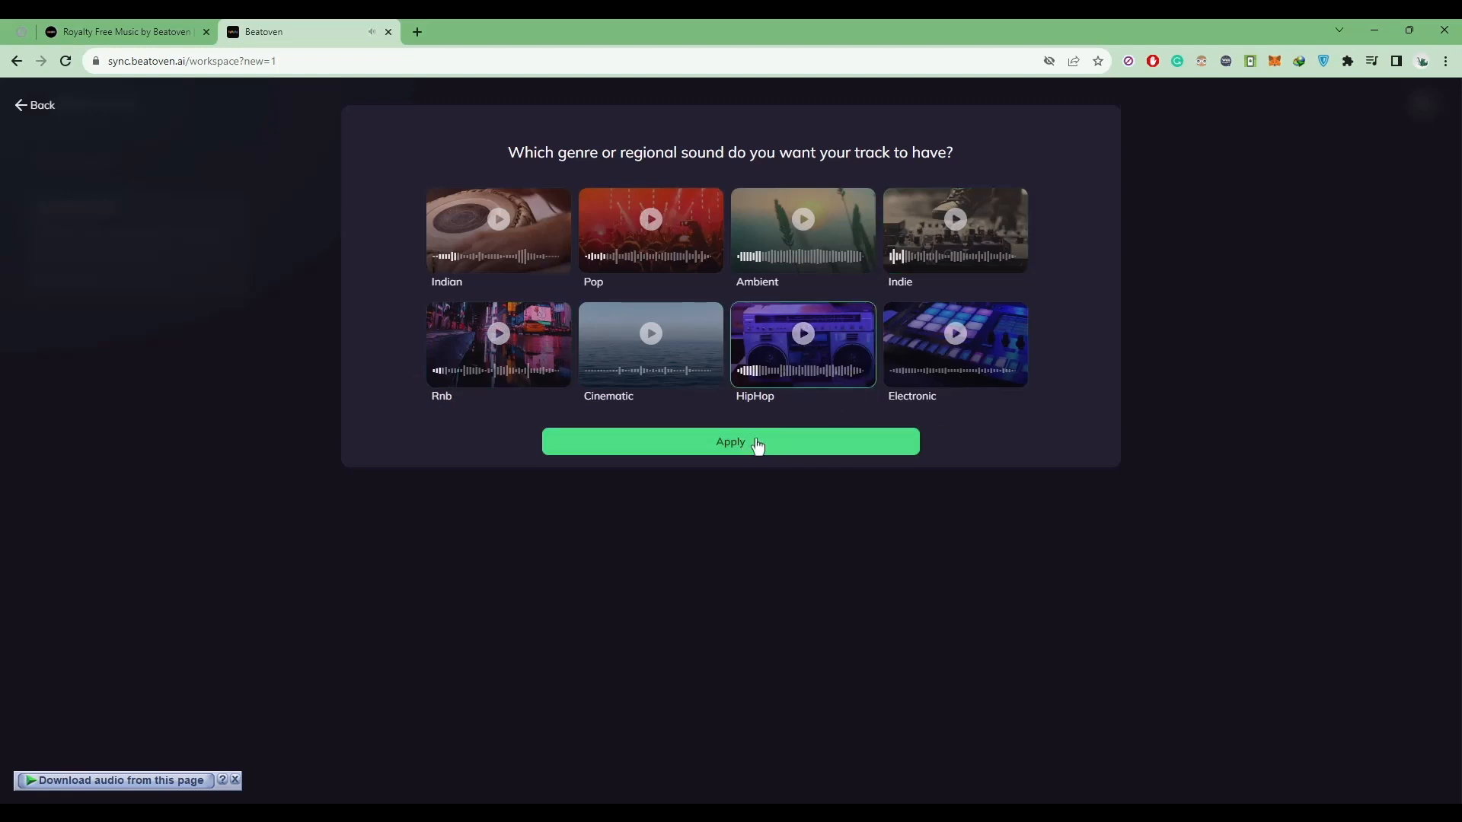
pyautogui.click(729, 441)
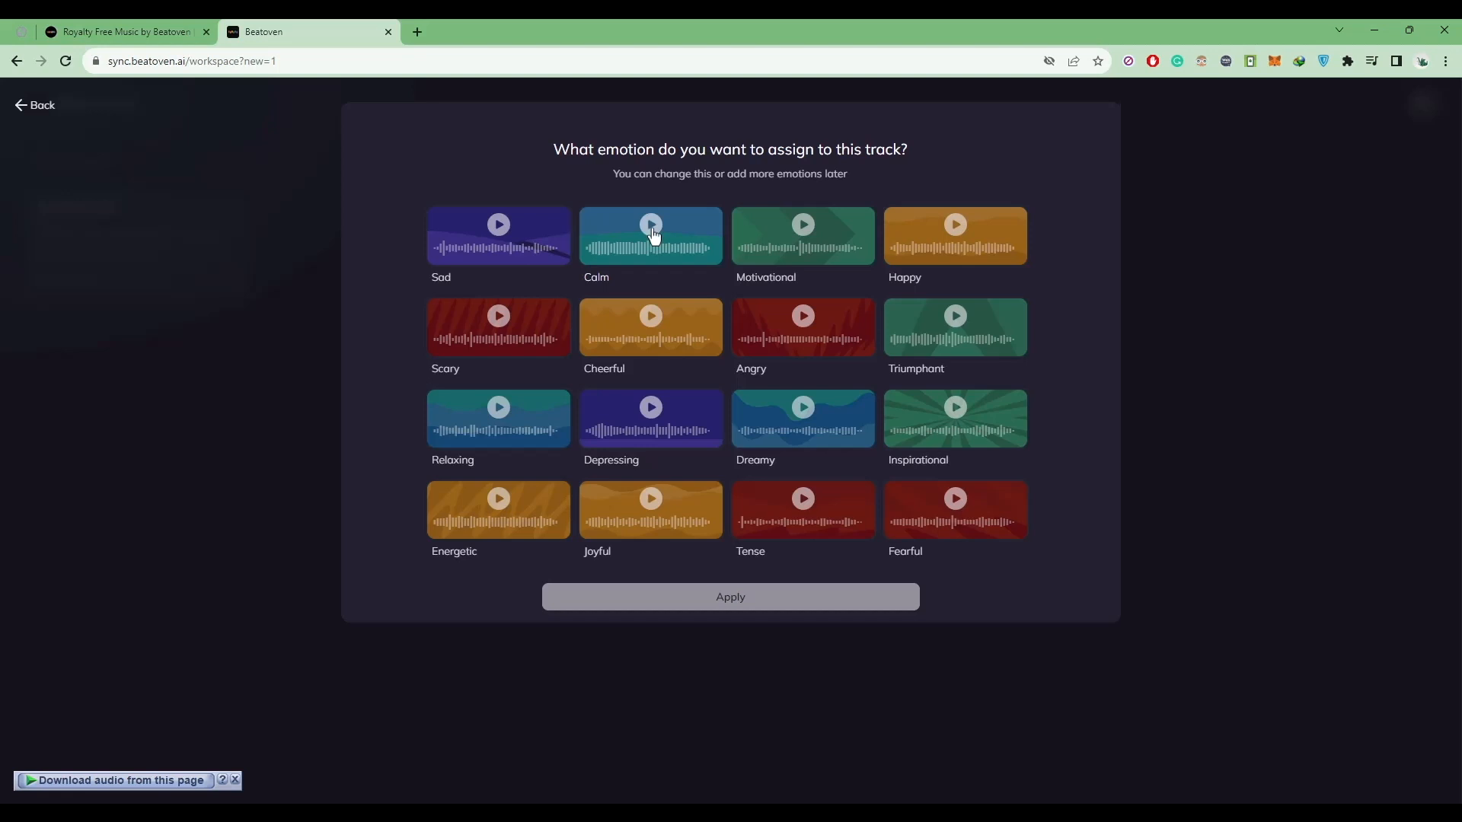
# Preview Calm, Scary and Tense samples, then apply Tense so the track composes.
pyautogui.click(650, 234)
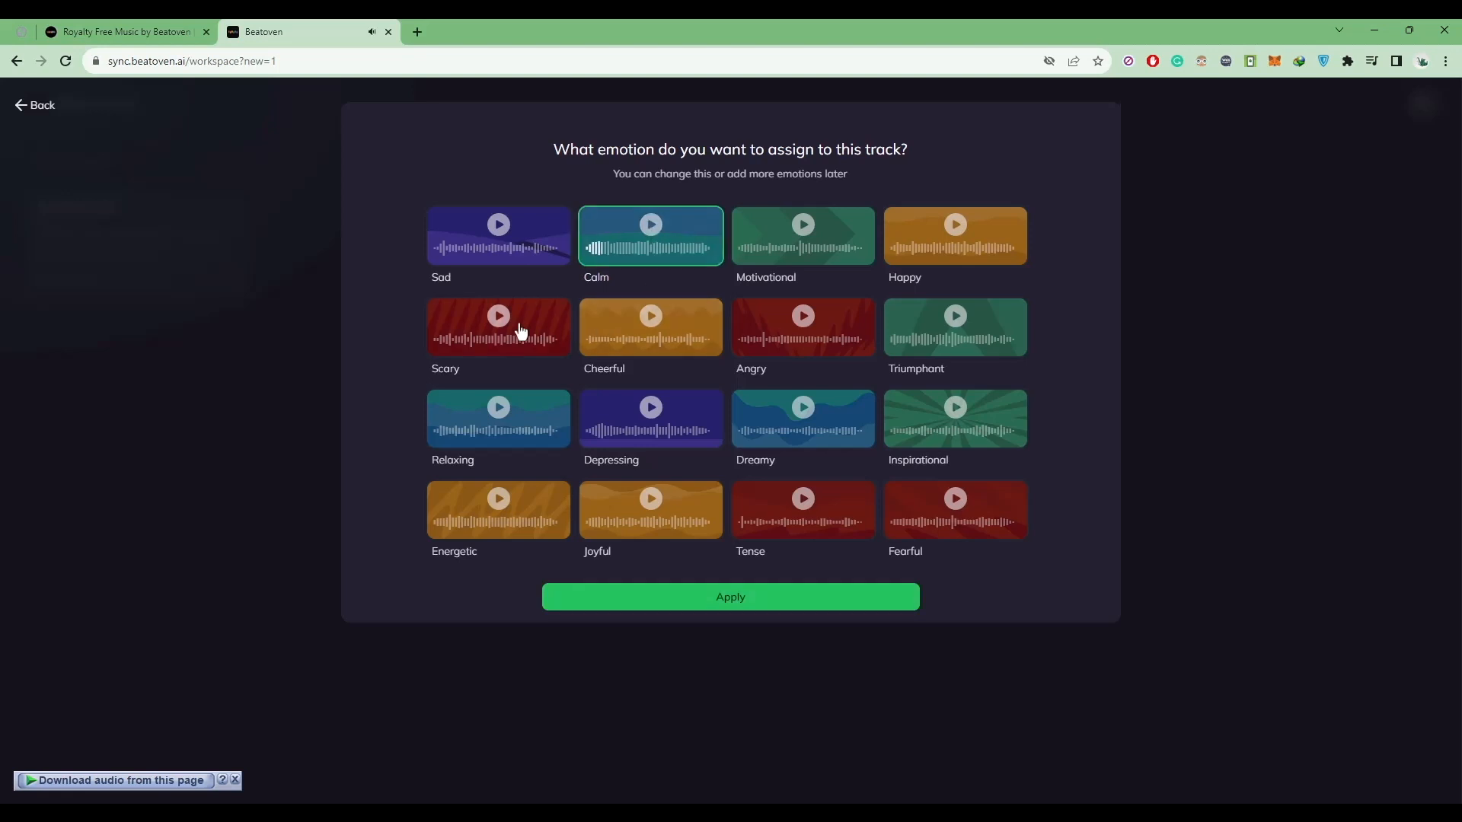
pyautogui.click(802, 510)
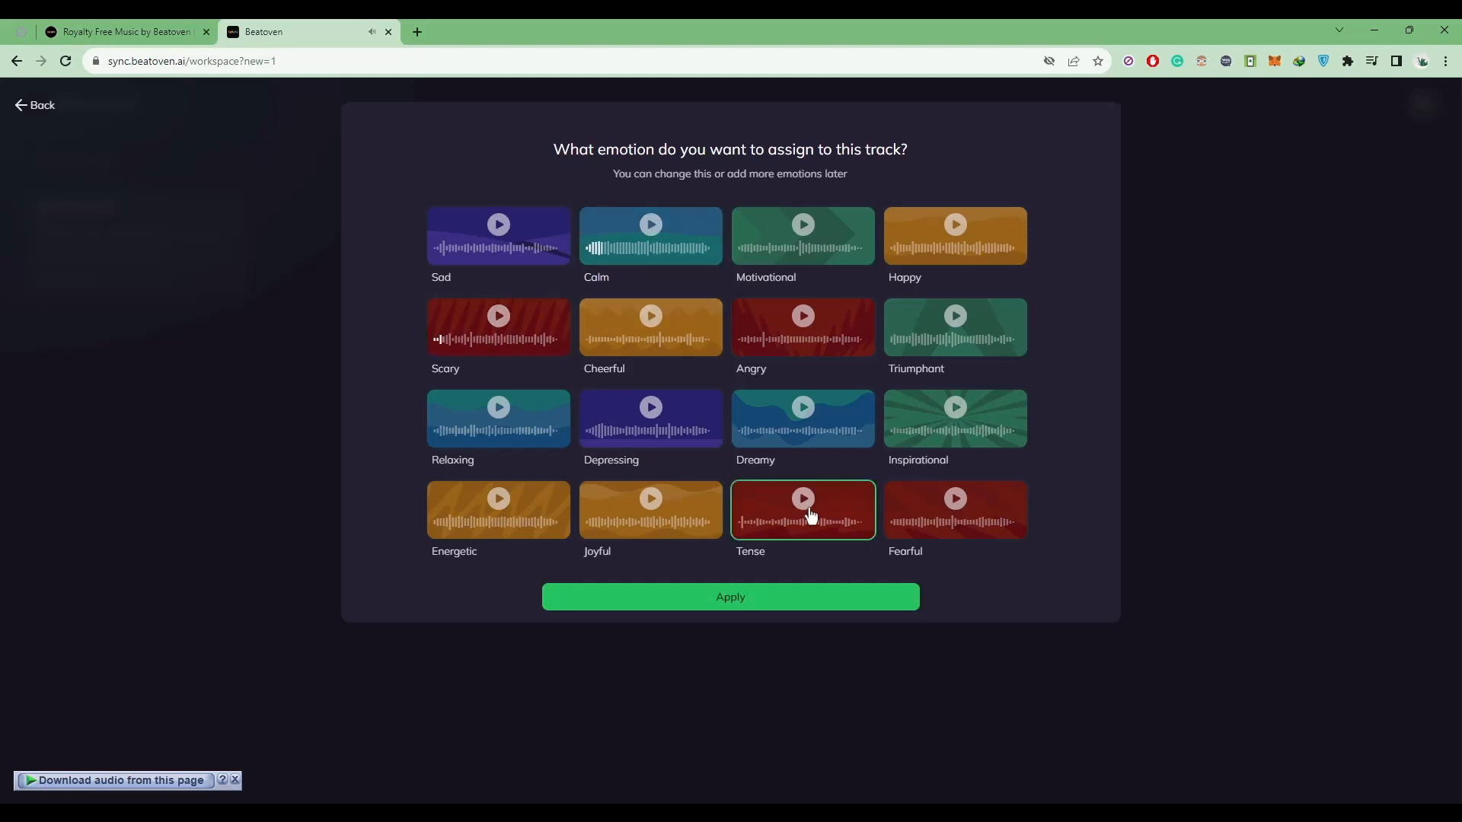
pyautogui.click(803, 499)
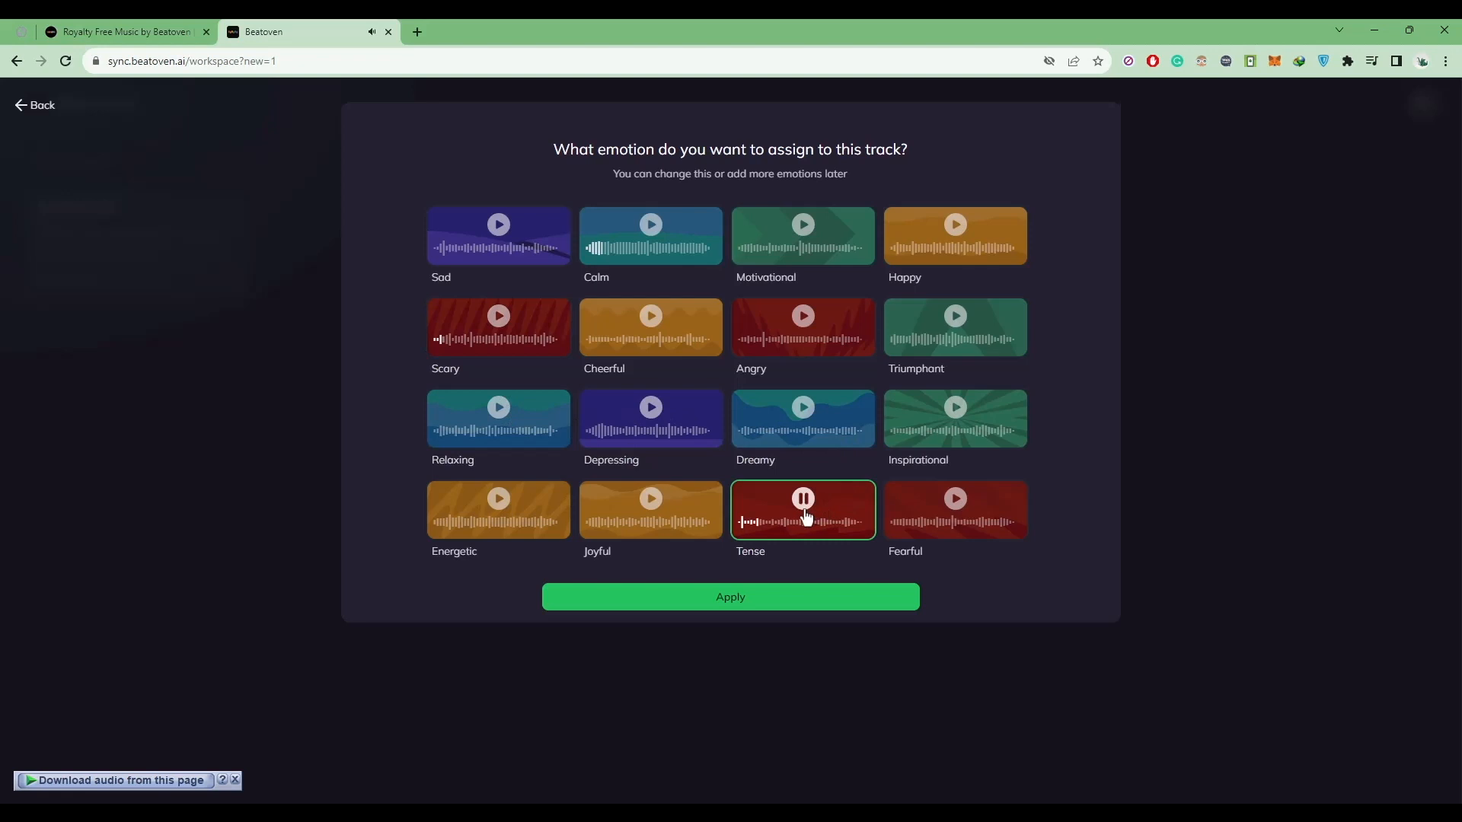
pyautogui.click(802, 499)
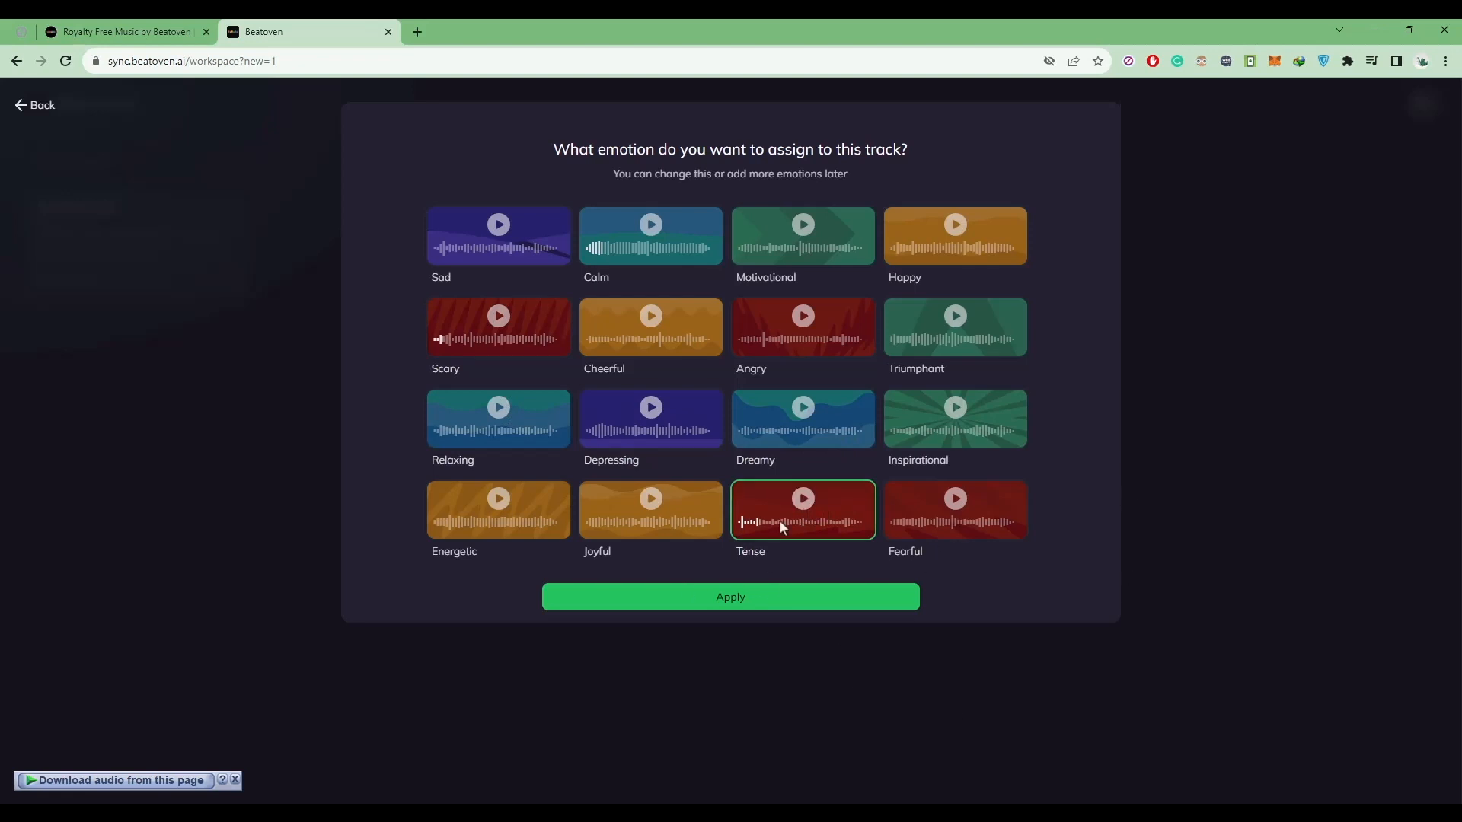
pyautogui.click(730, 597)
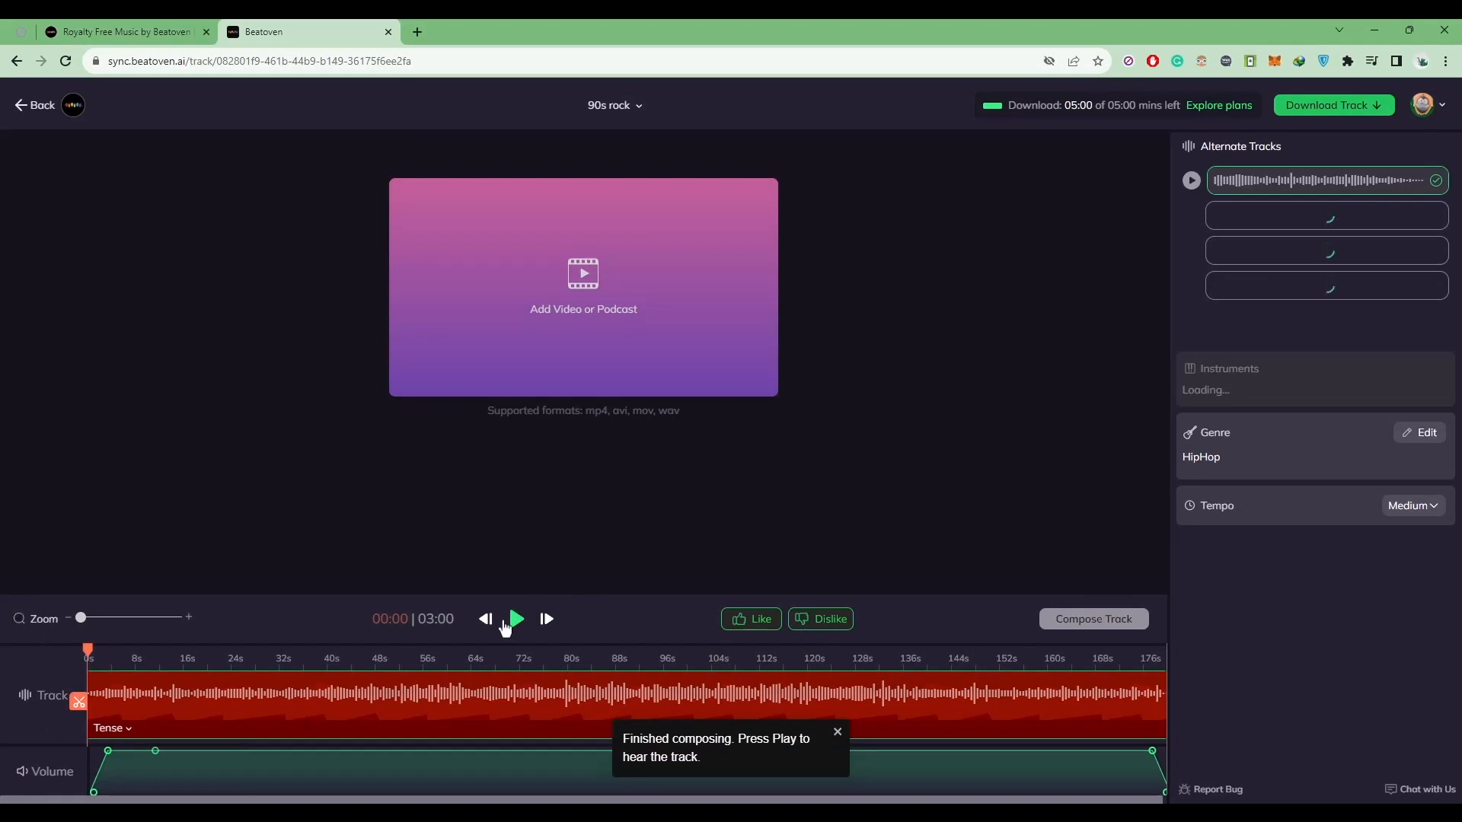
# Play the composed 3:00 track while alternate versions generate.
pyautogui.click(517, 618)
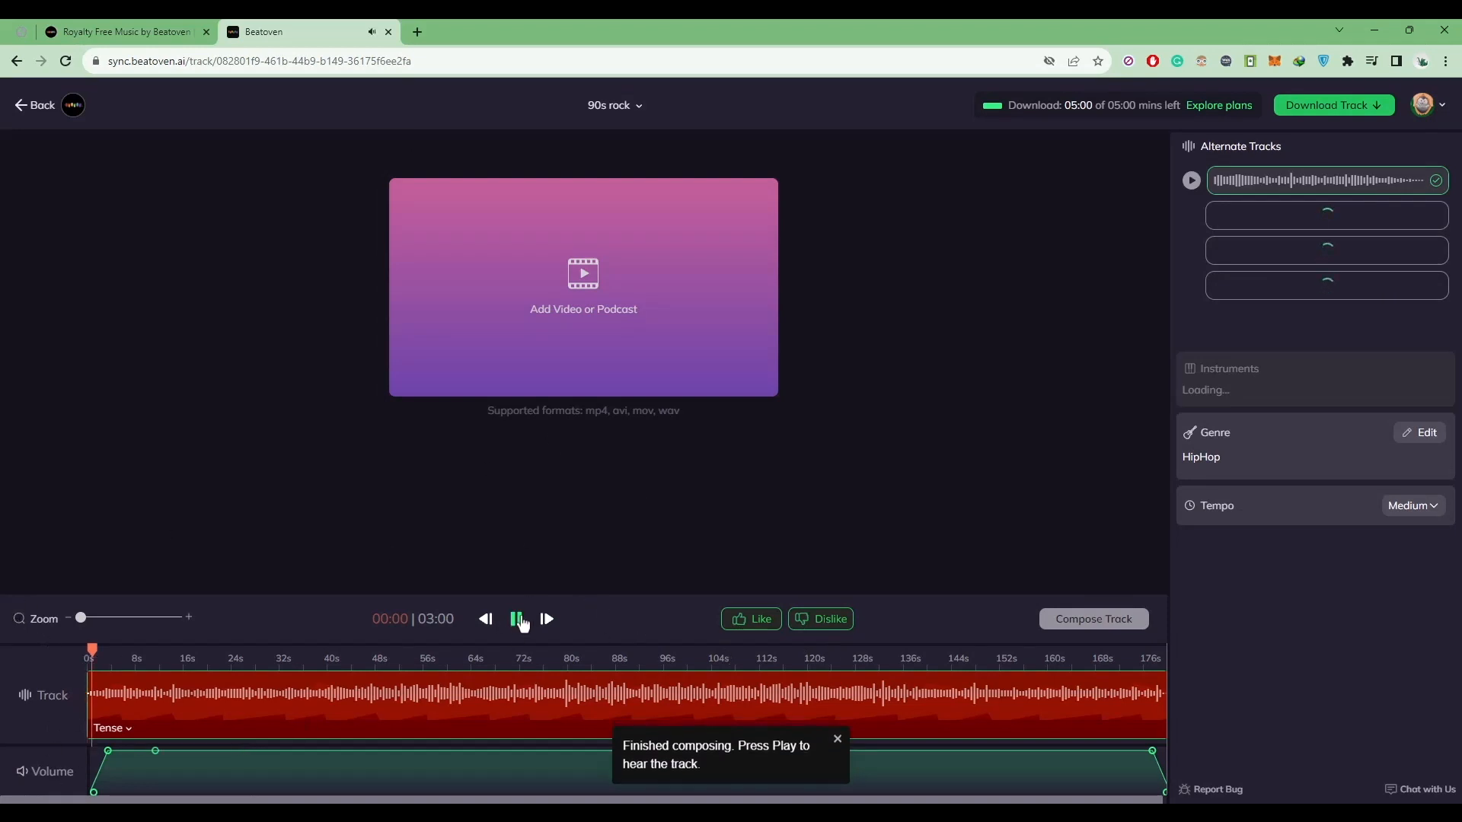
pyautogui.click(517, 618)
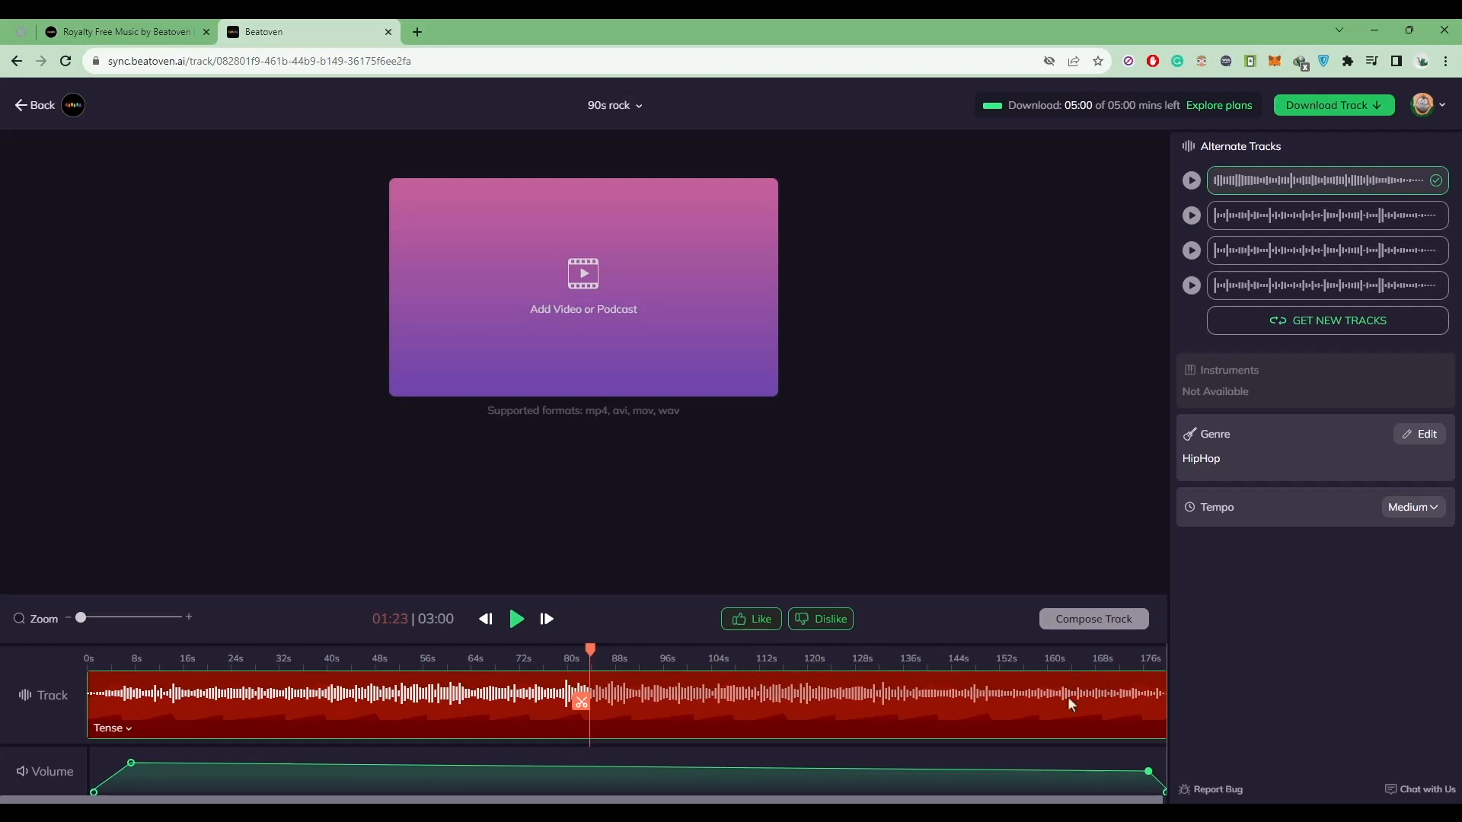
pyautogui.moveTo(1181, 480)
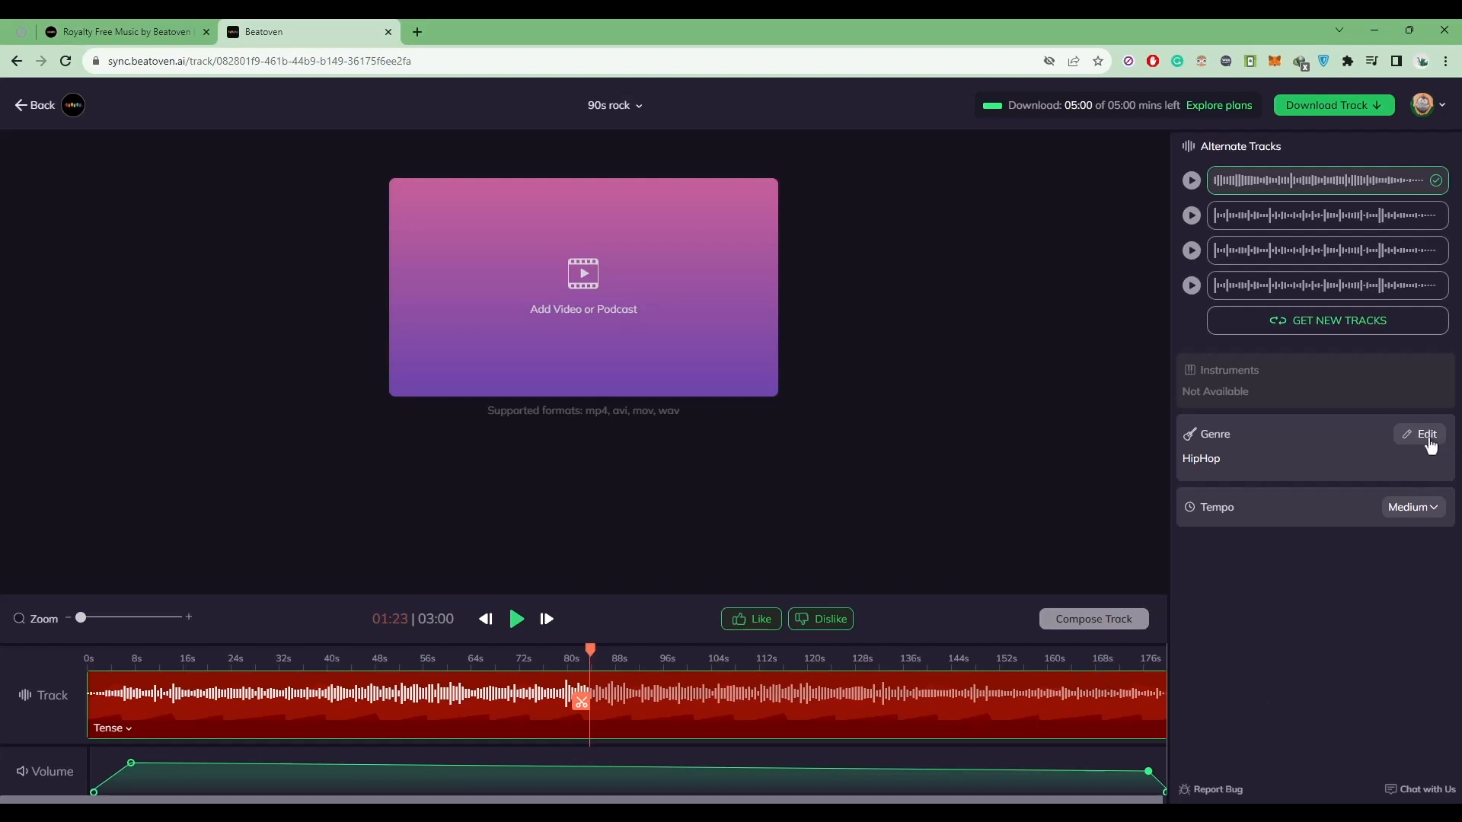
# Change the tempo to Fast and recompose the track, dismissing the notification request.
pyautogui.click(1421, 434)
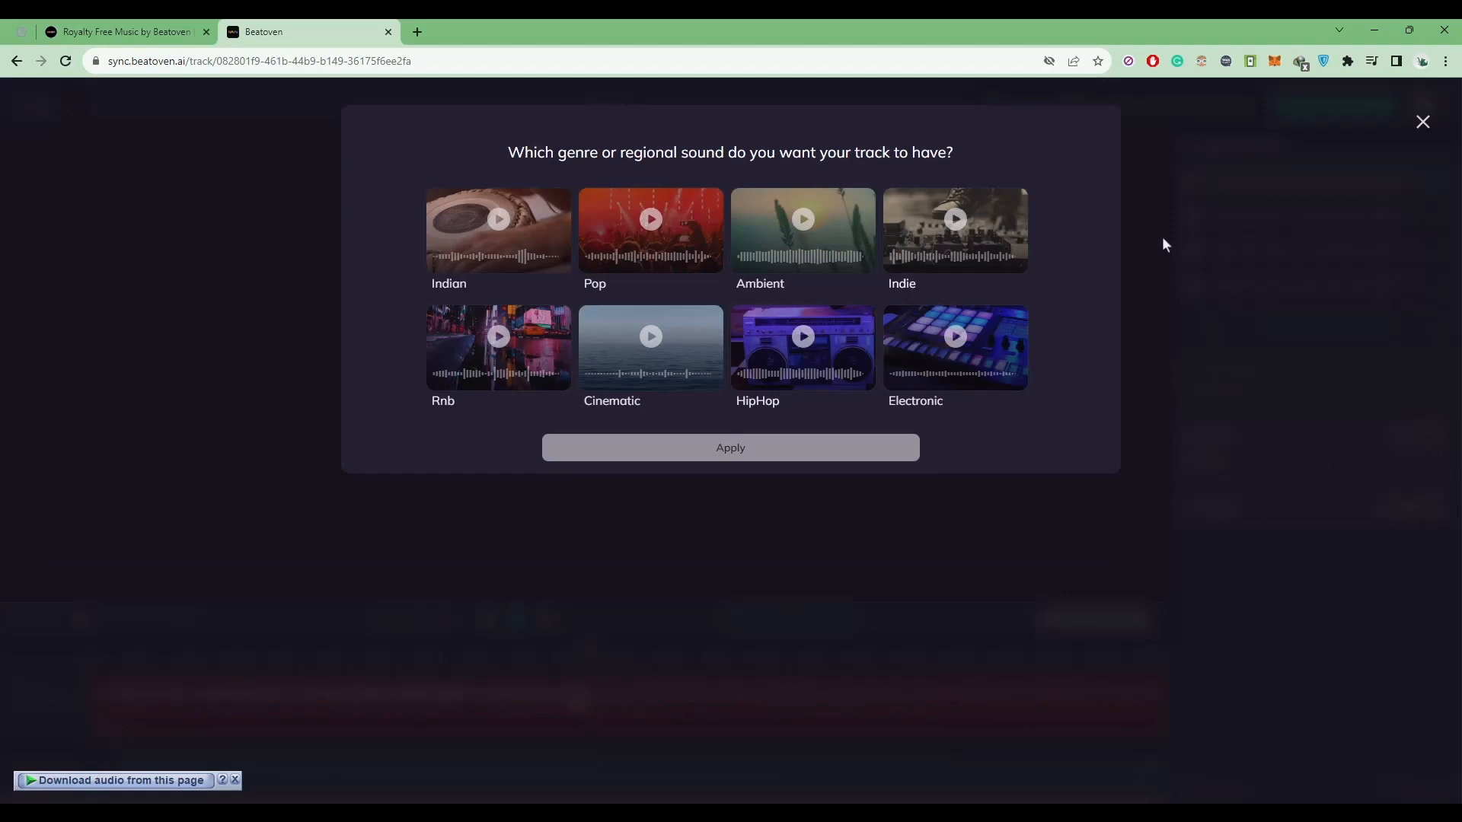
pyautogui.click(1422, 122)
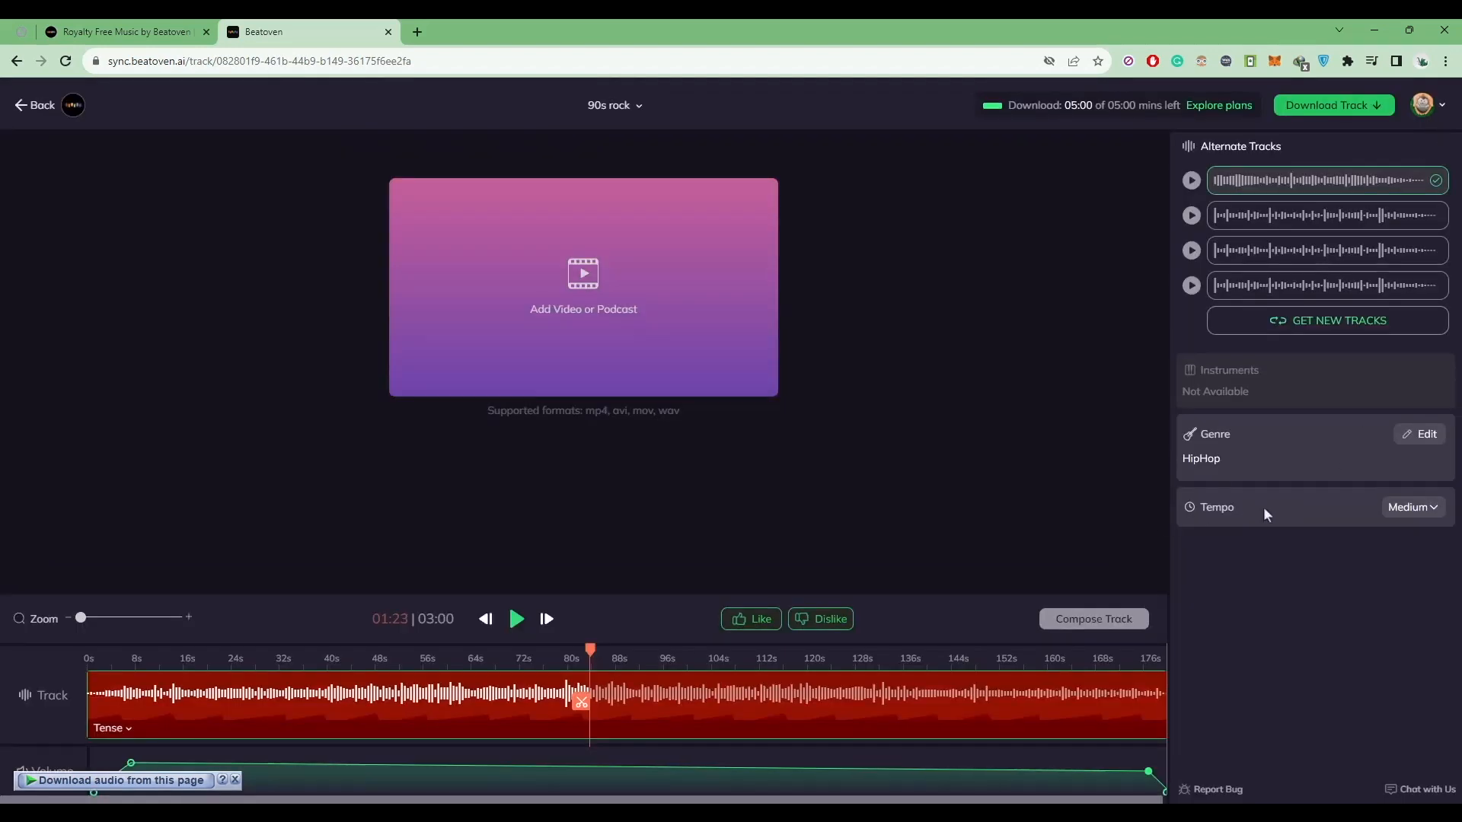
pyautogui.click(1410, 506)
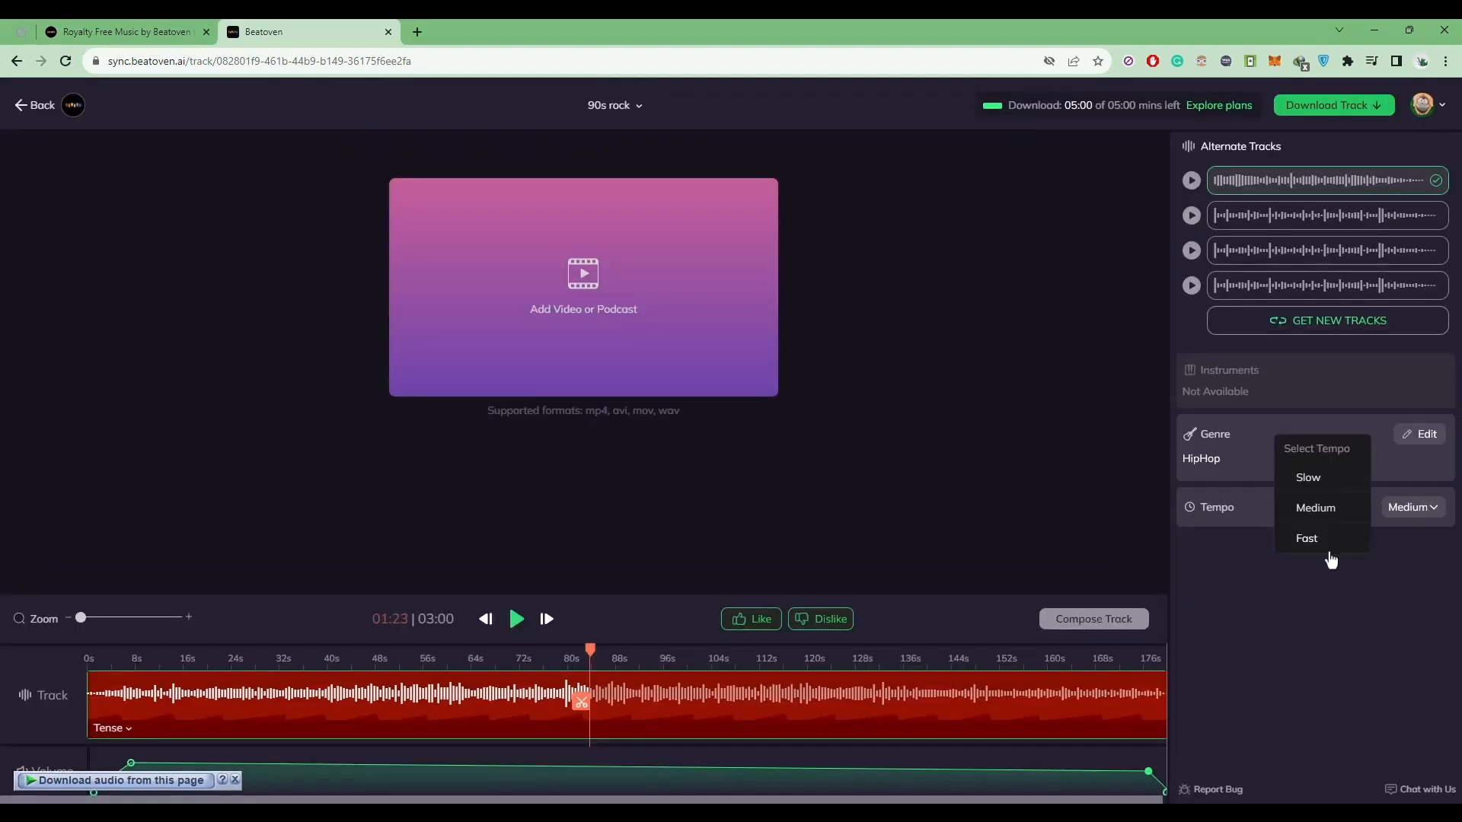
pyautogui.click(1307, 538)
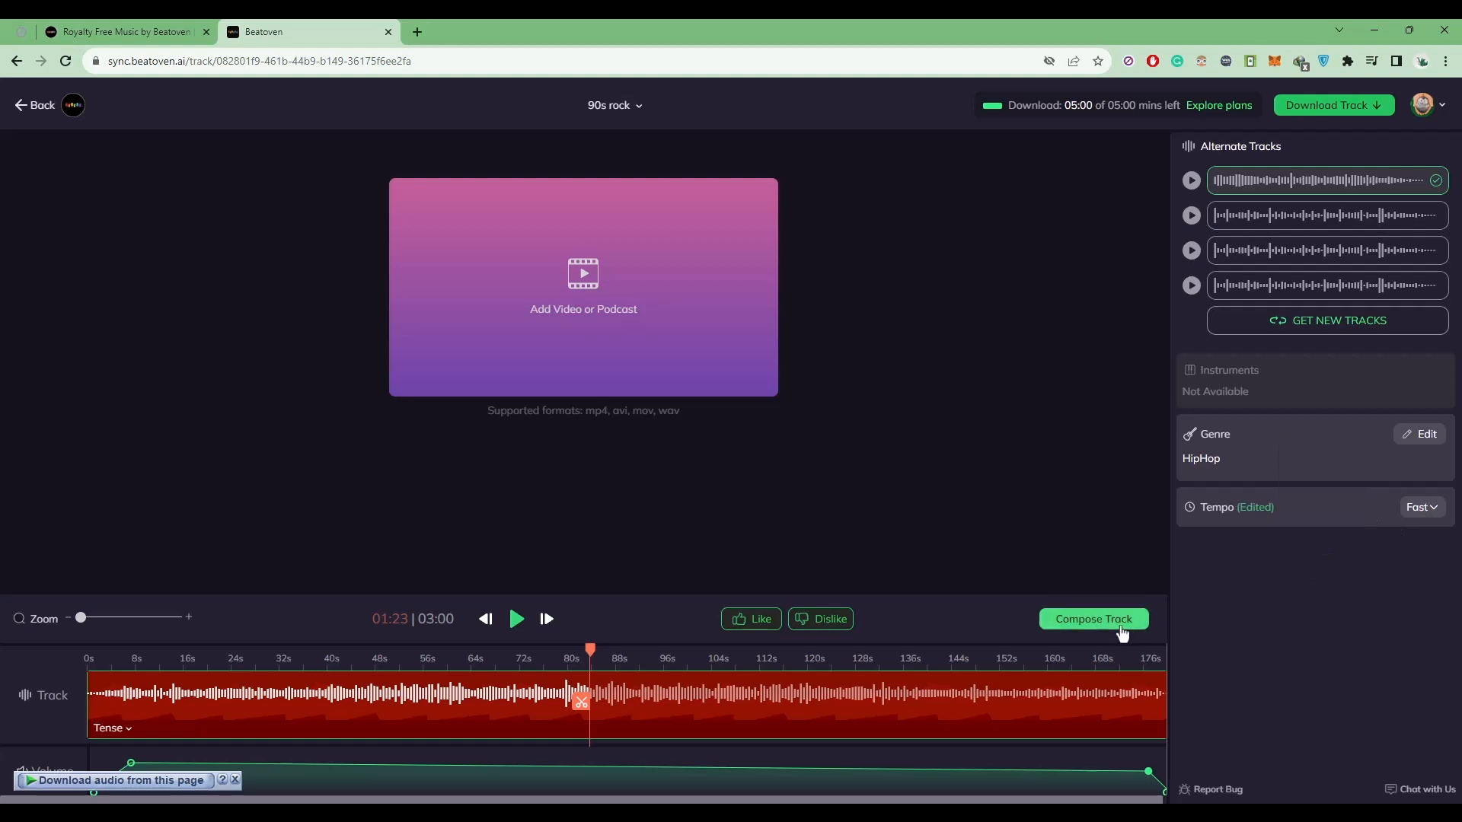
pyautogui.click(1094, 618)
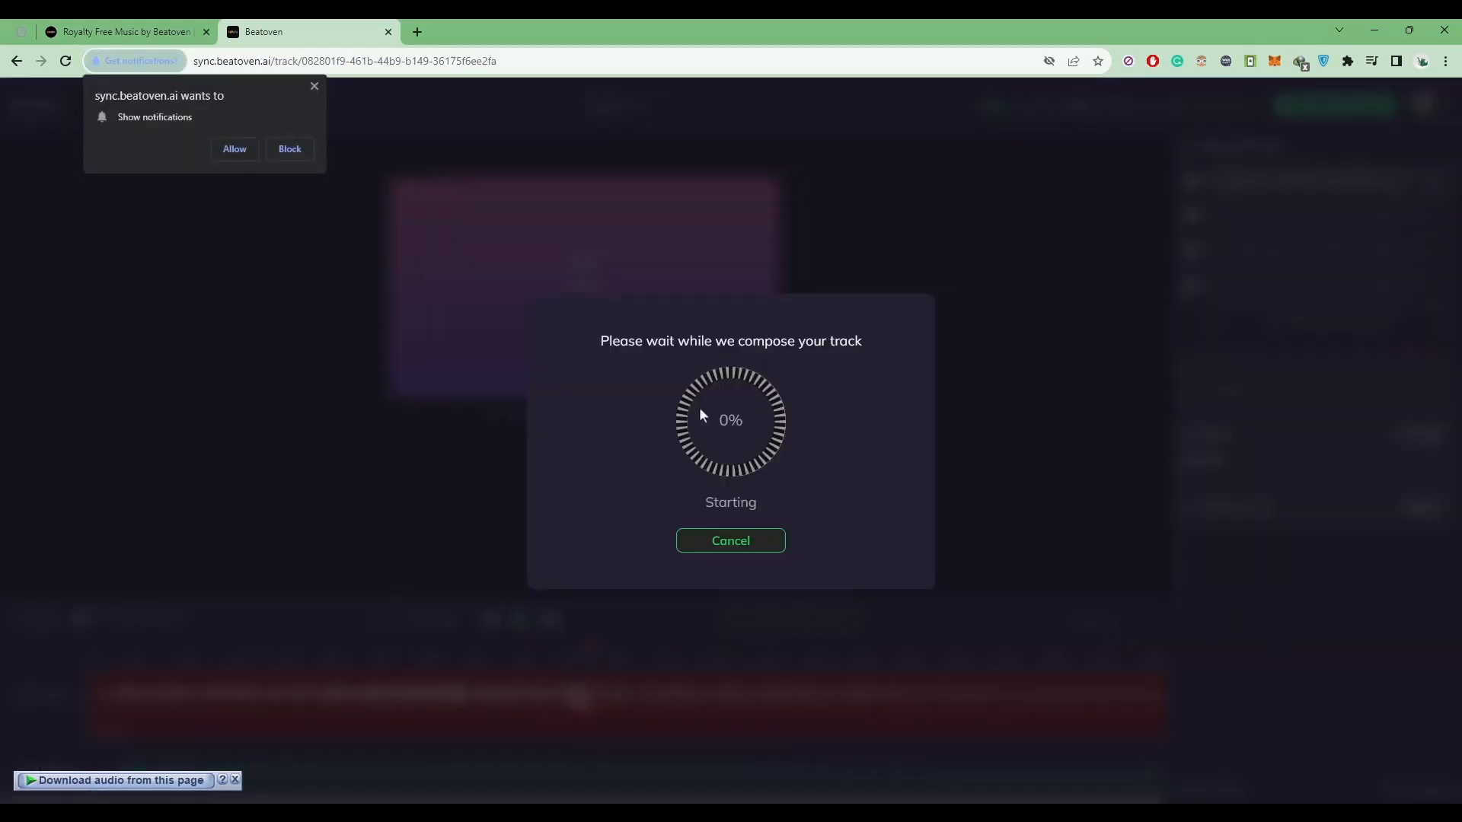
pyautogui.click(289, 149)
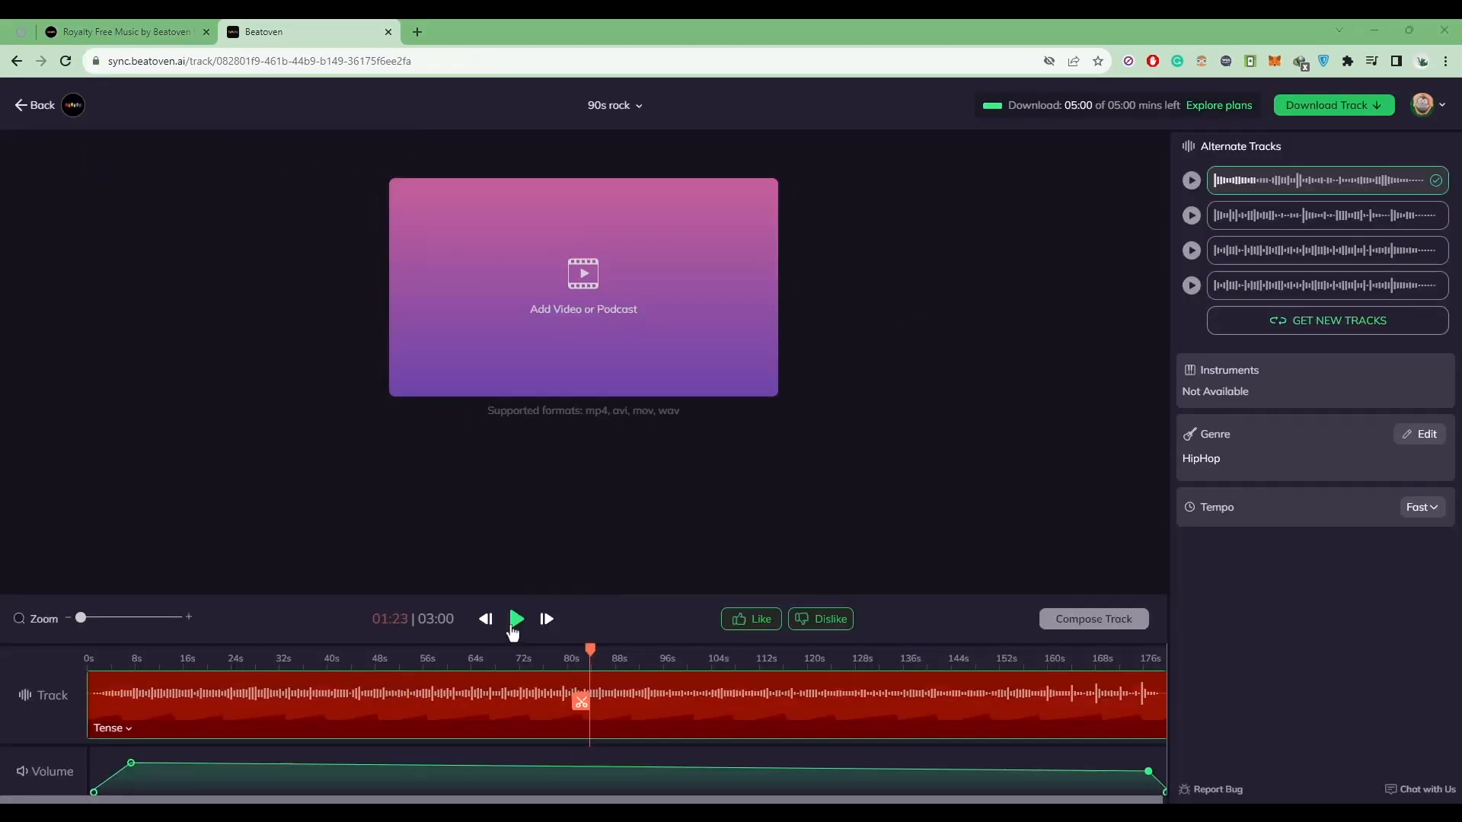
# Play the recomposed track, preview an alternate version, and get new alternate tracks.
pyautogui.click(516, 618)
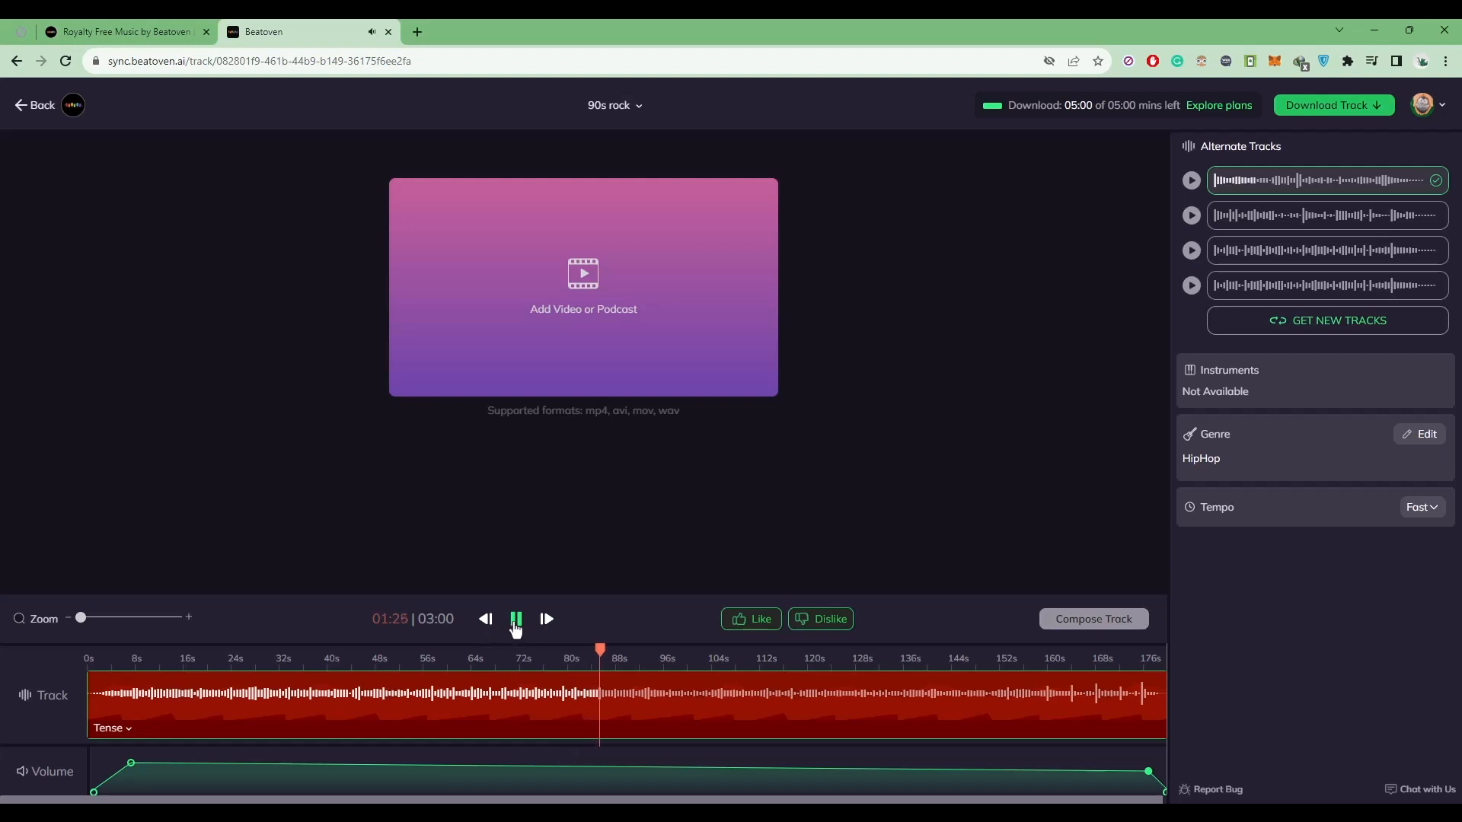
pyautogui.click(516, 618)
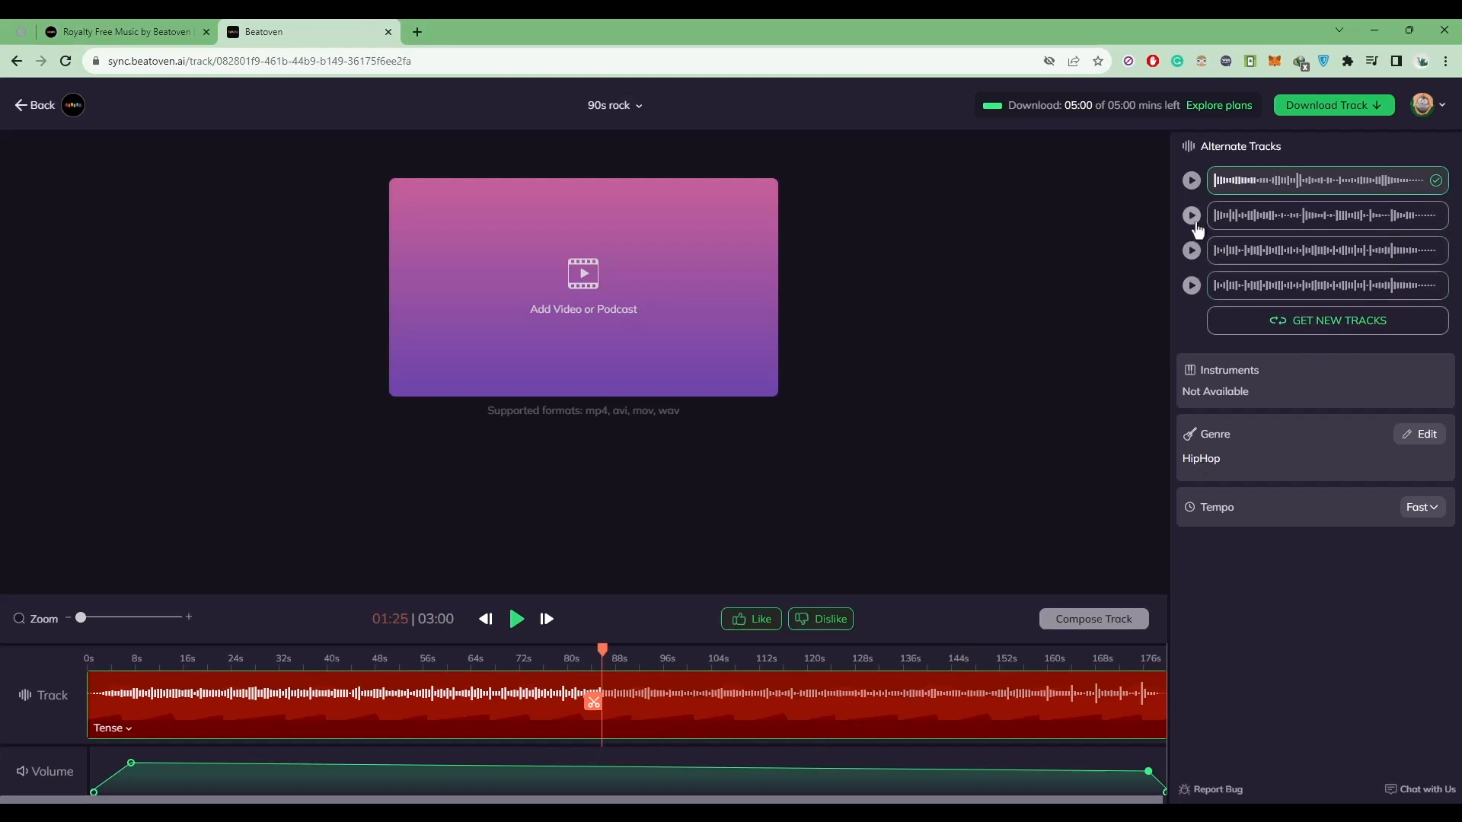
pyautogui.click(1191, 250)
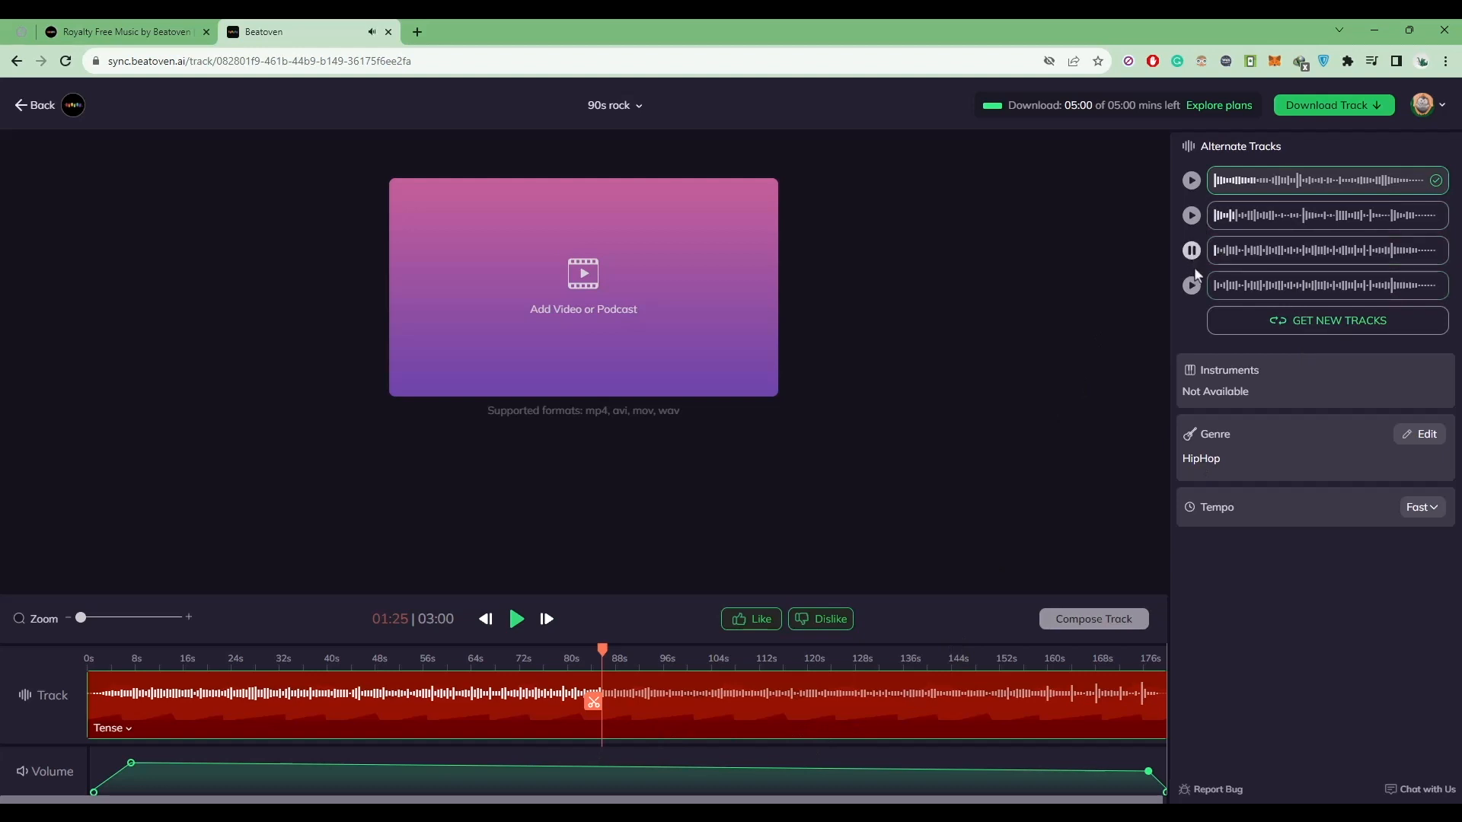
pyautogui.click(1191, 285)
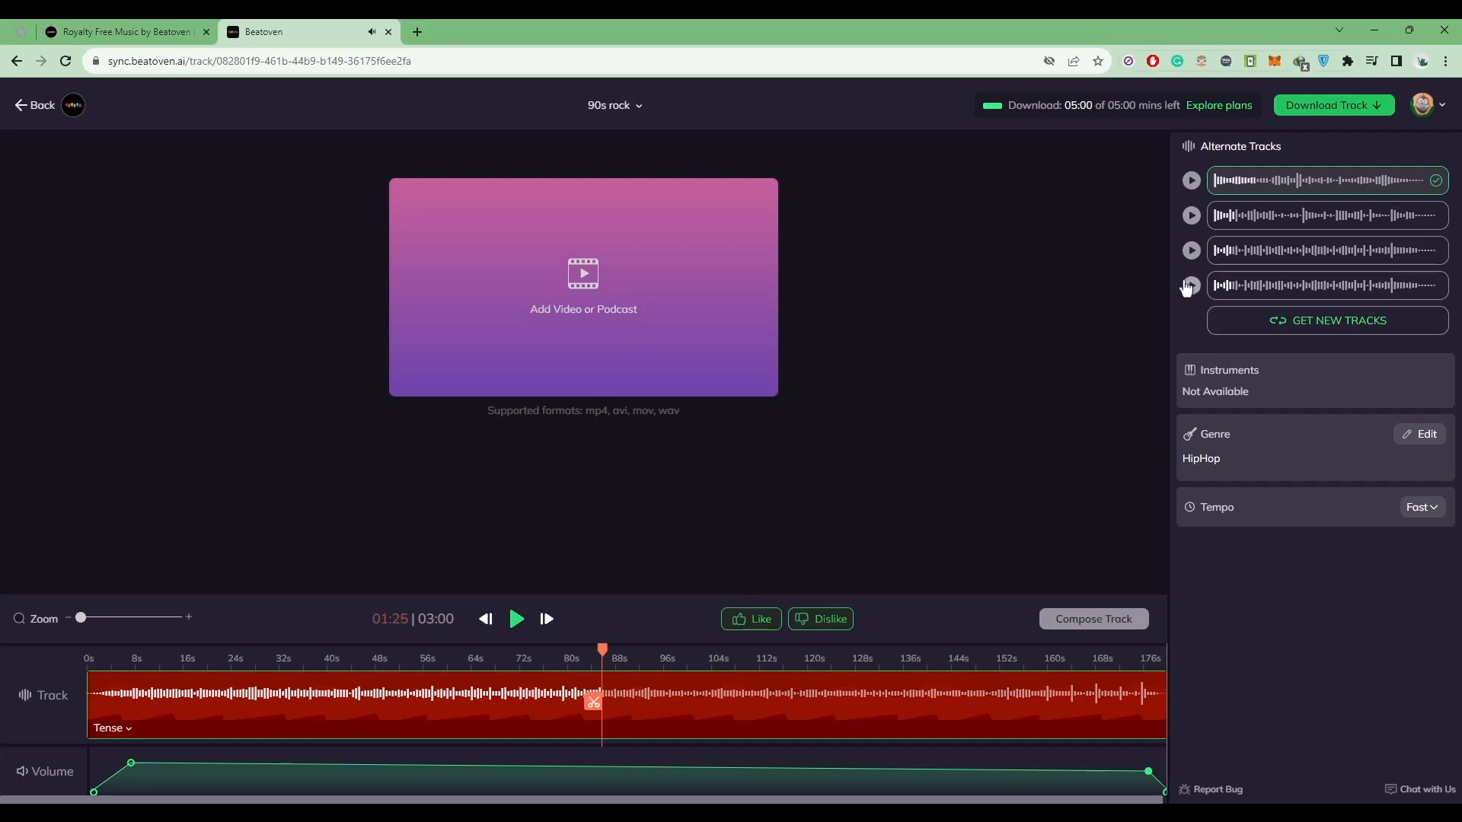
pyautogui.moveTo(1327, 332)
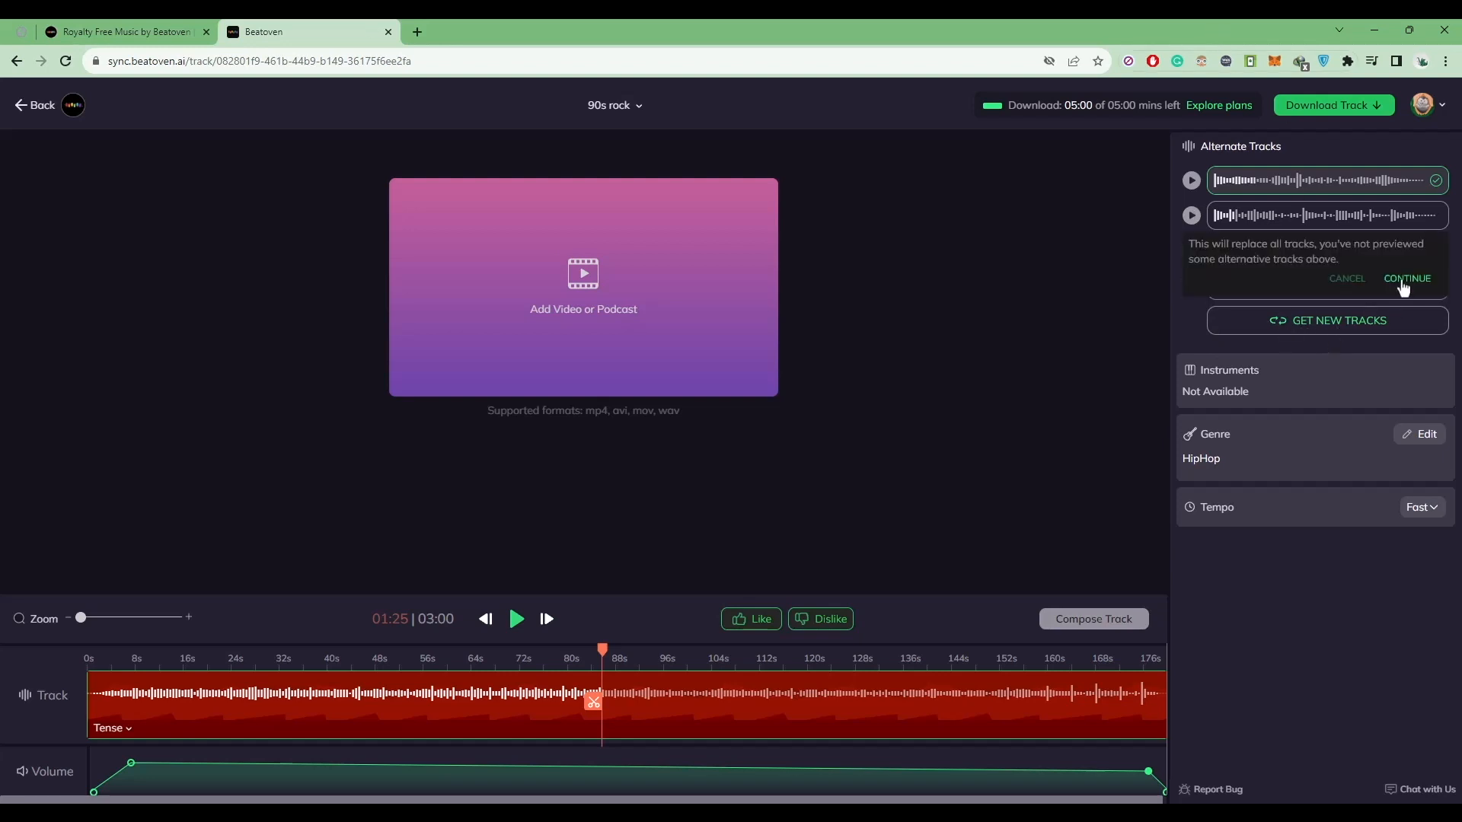
pyautogui.click(1407, 278)
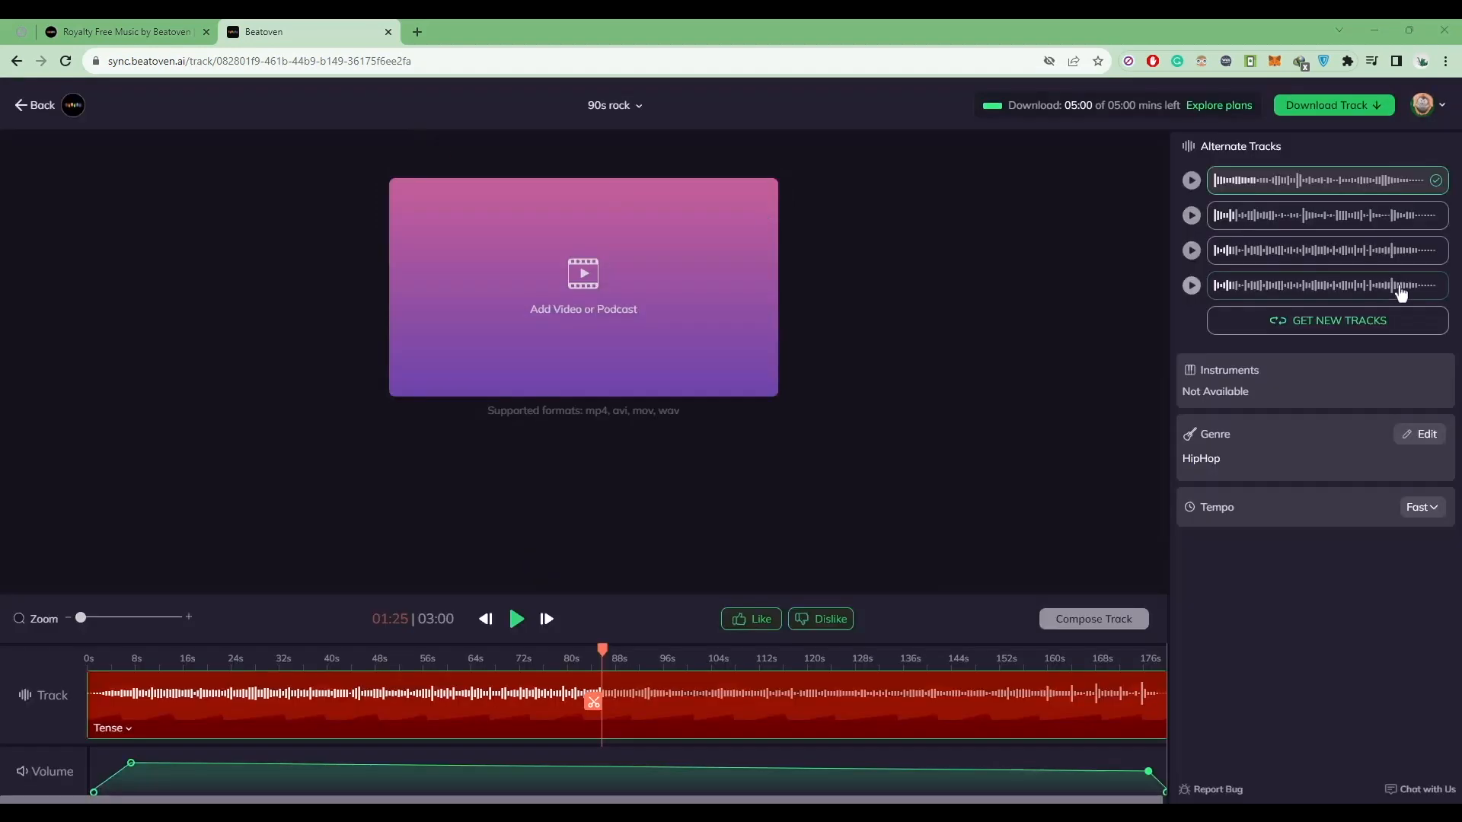
# Switch to the third alternate version and briefly play it.
pyautogui.click(1321, 284)
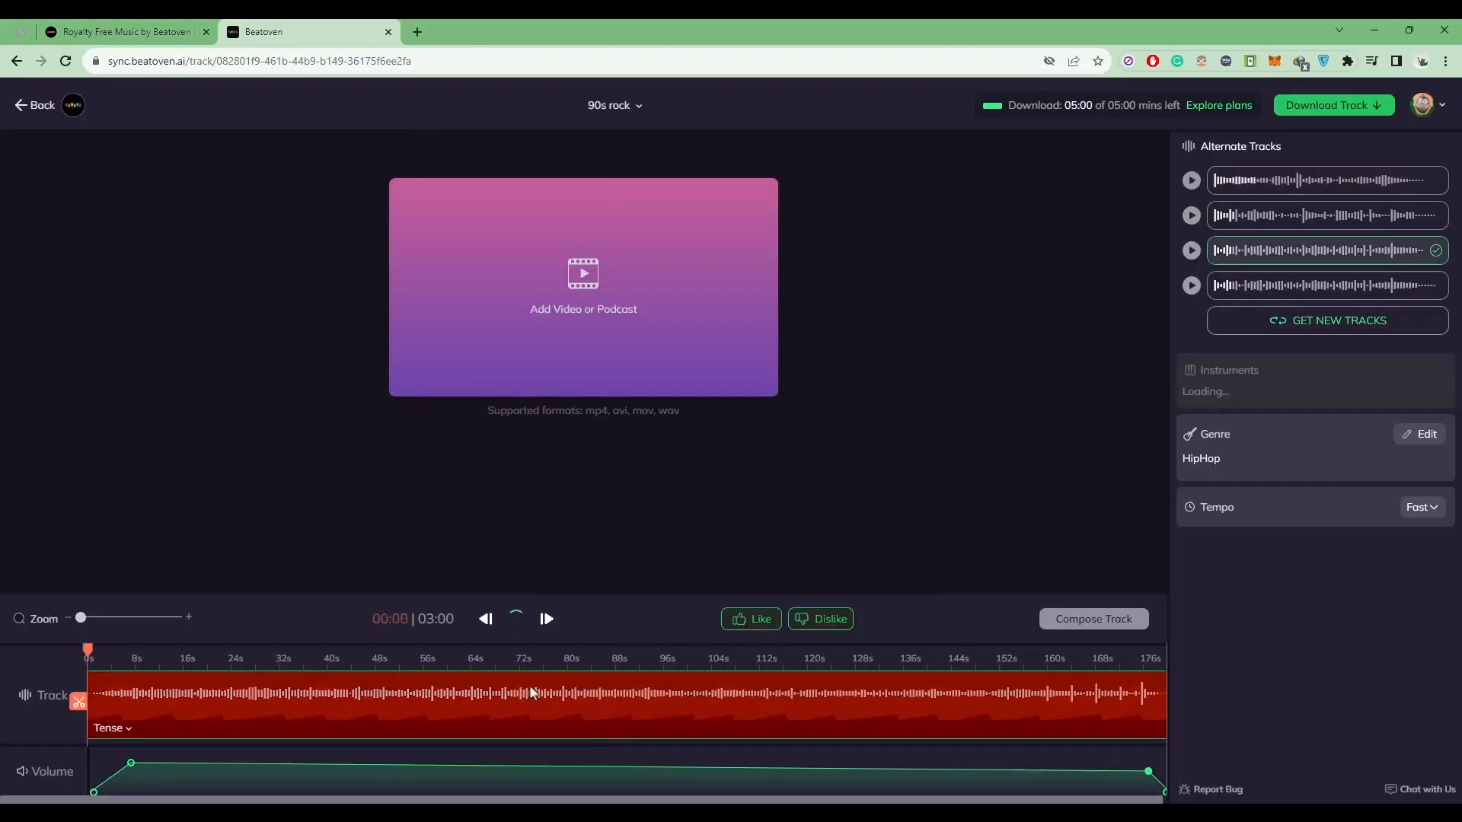
pyautogui.click(516, 618)
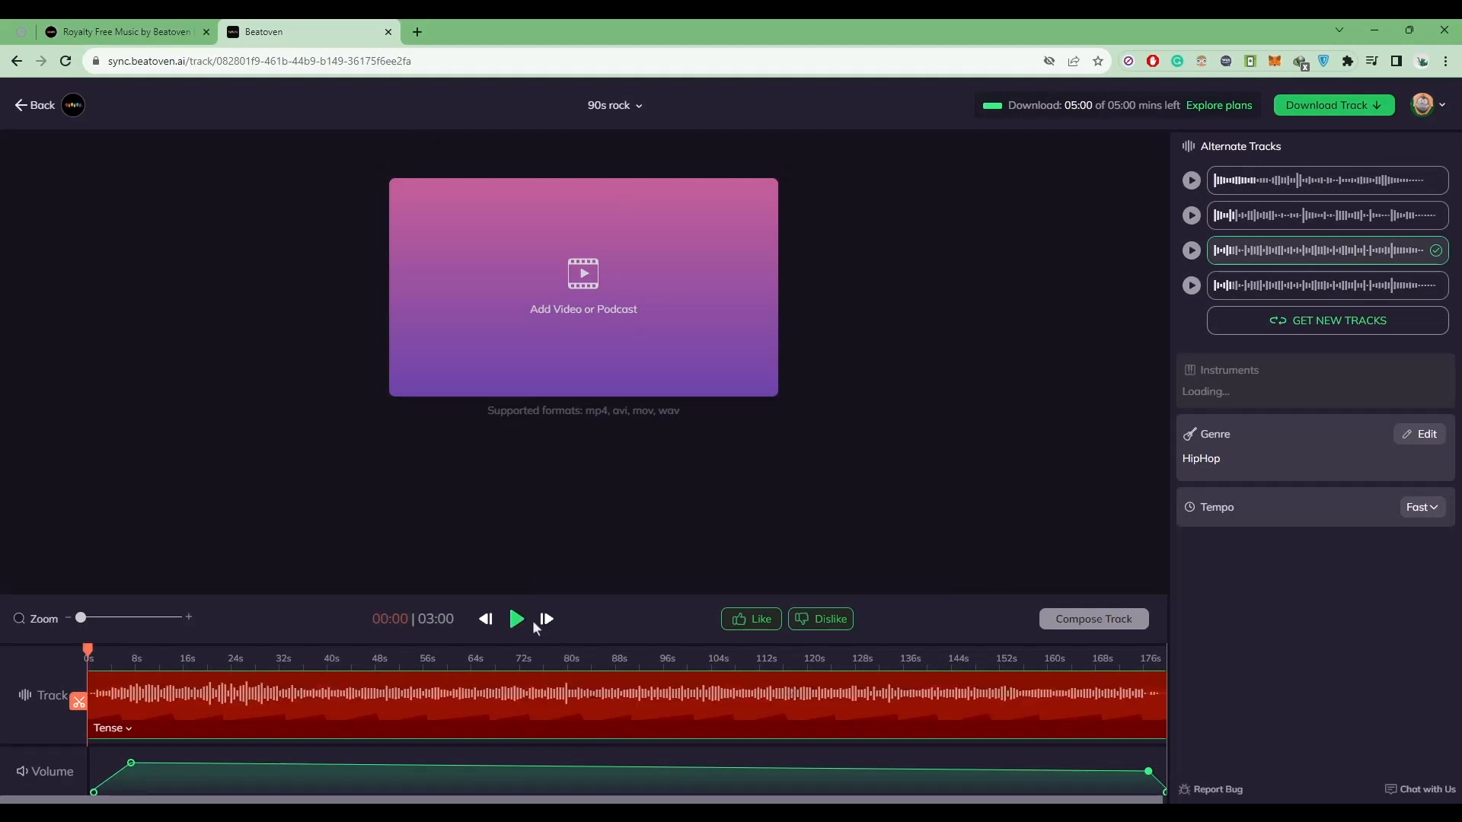
pyautogui.click(516, 618)
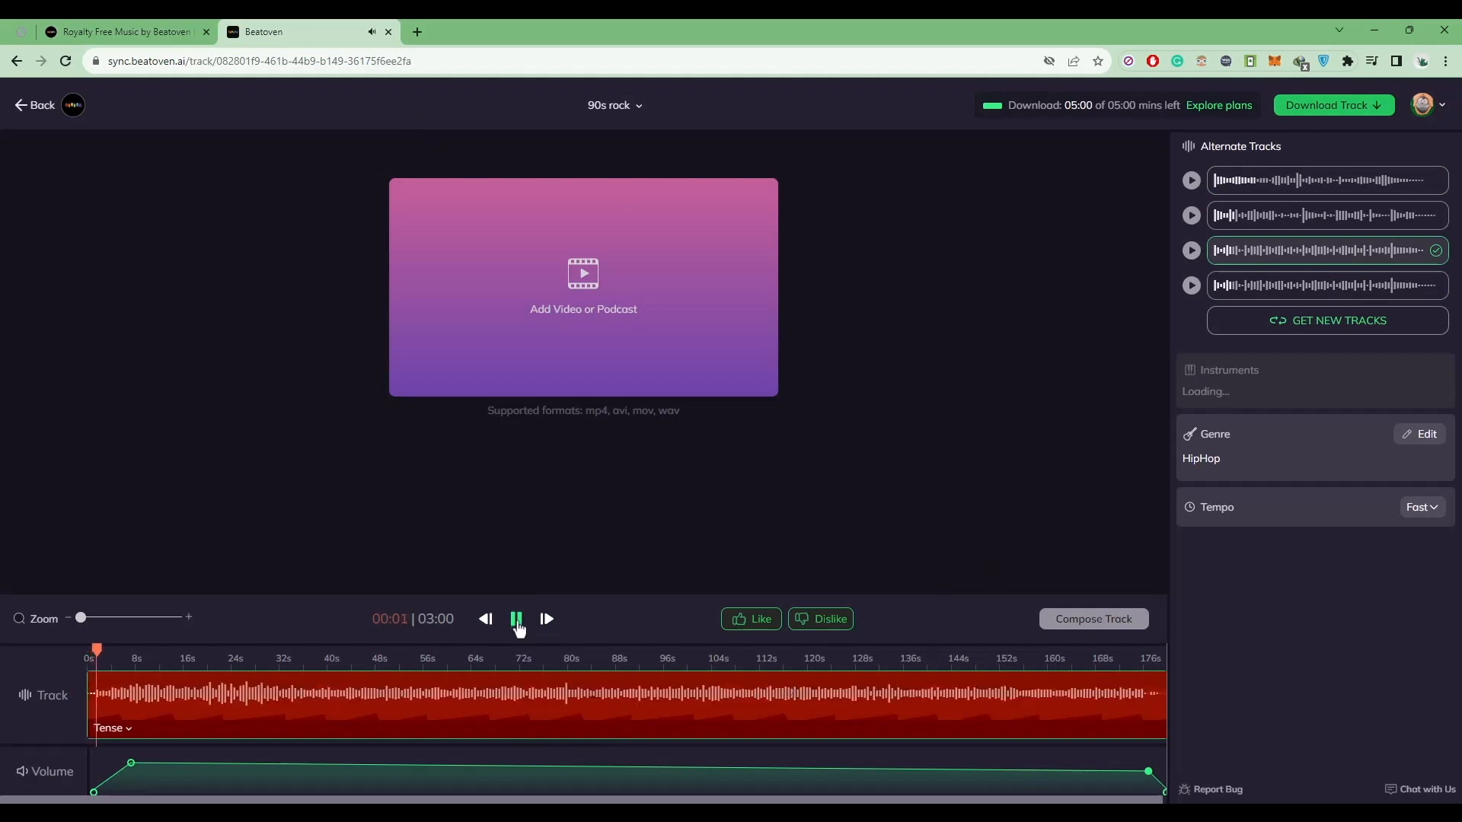
pyautogui.click(516, 619)
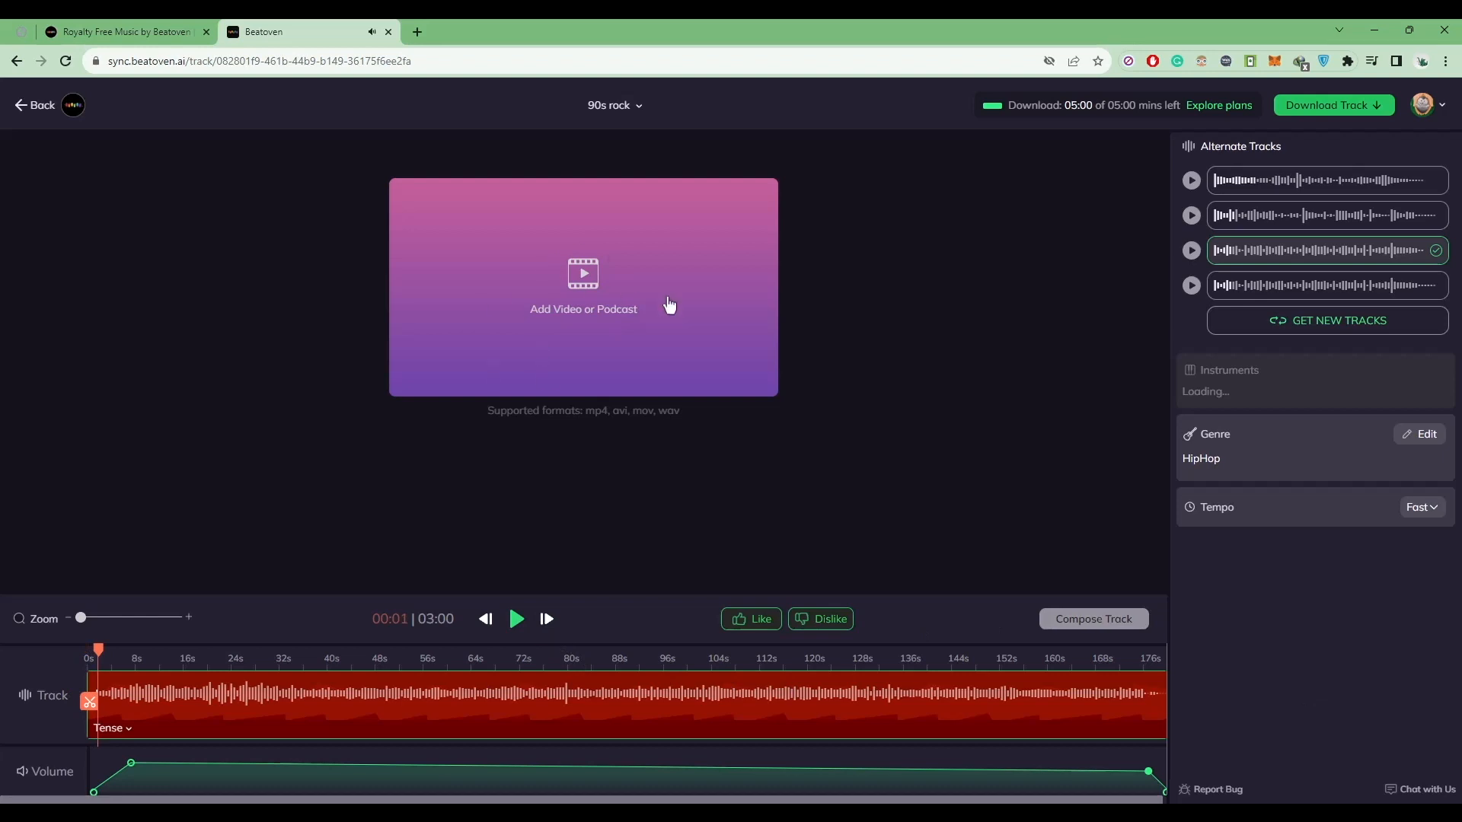
pyautogui.moveTo(537, 303)
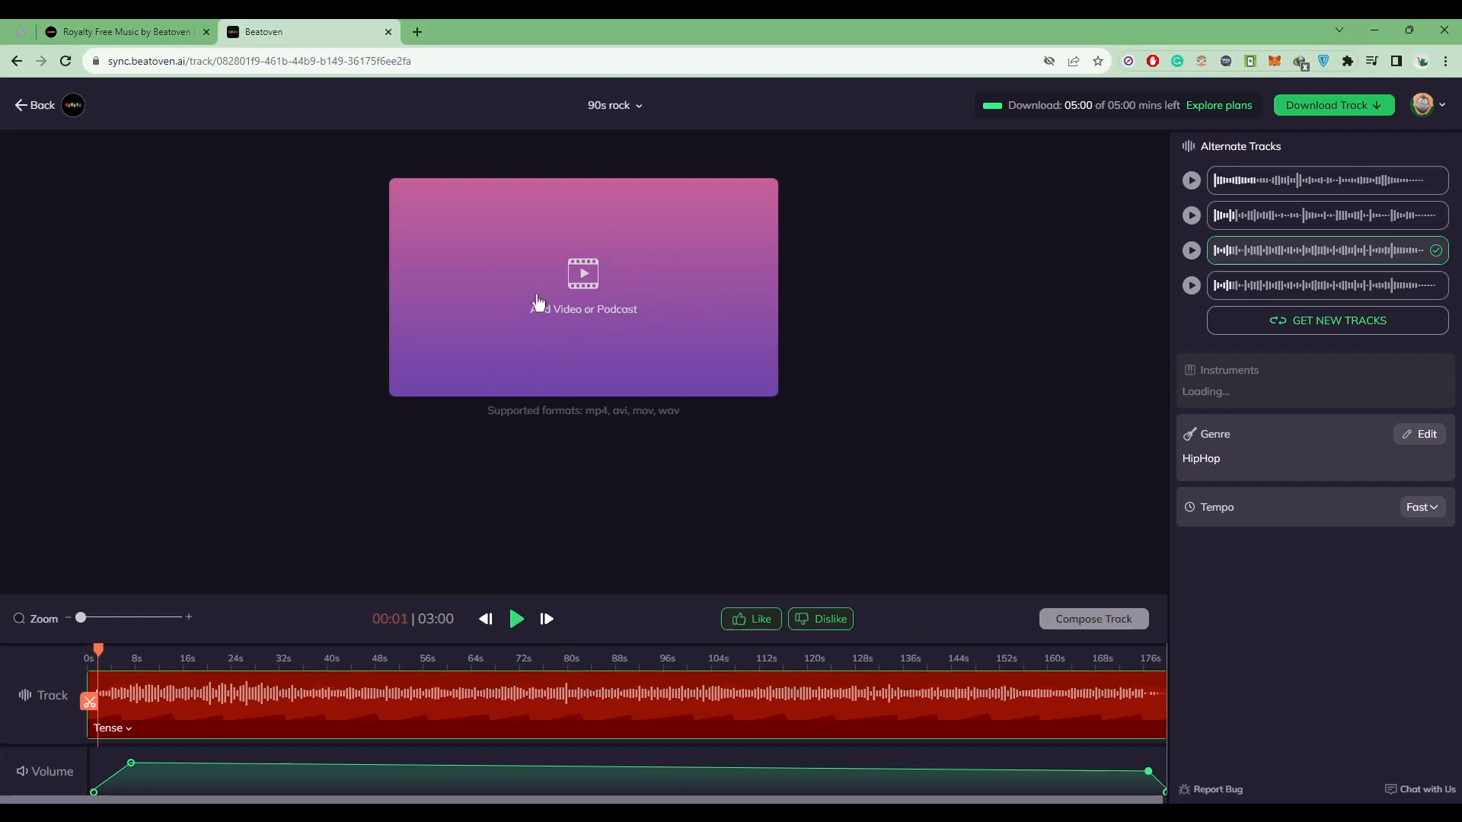
pyautogui.moveTo(612, 247)
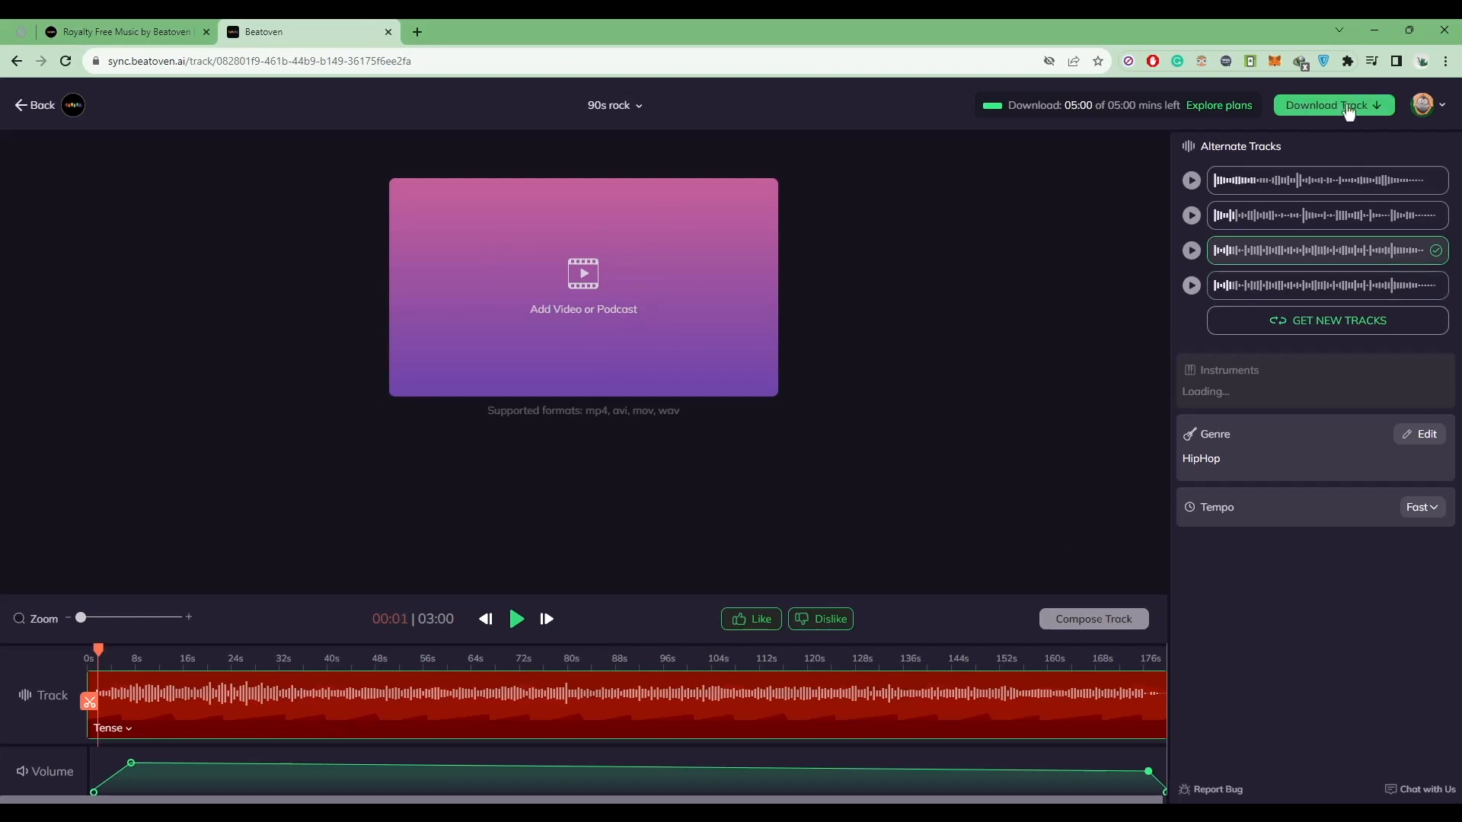
# Download the complete track in WAV format and save it as 90s rock.wav.
pyautogui.click(1332, 105)
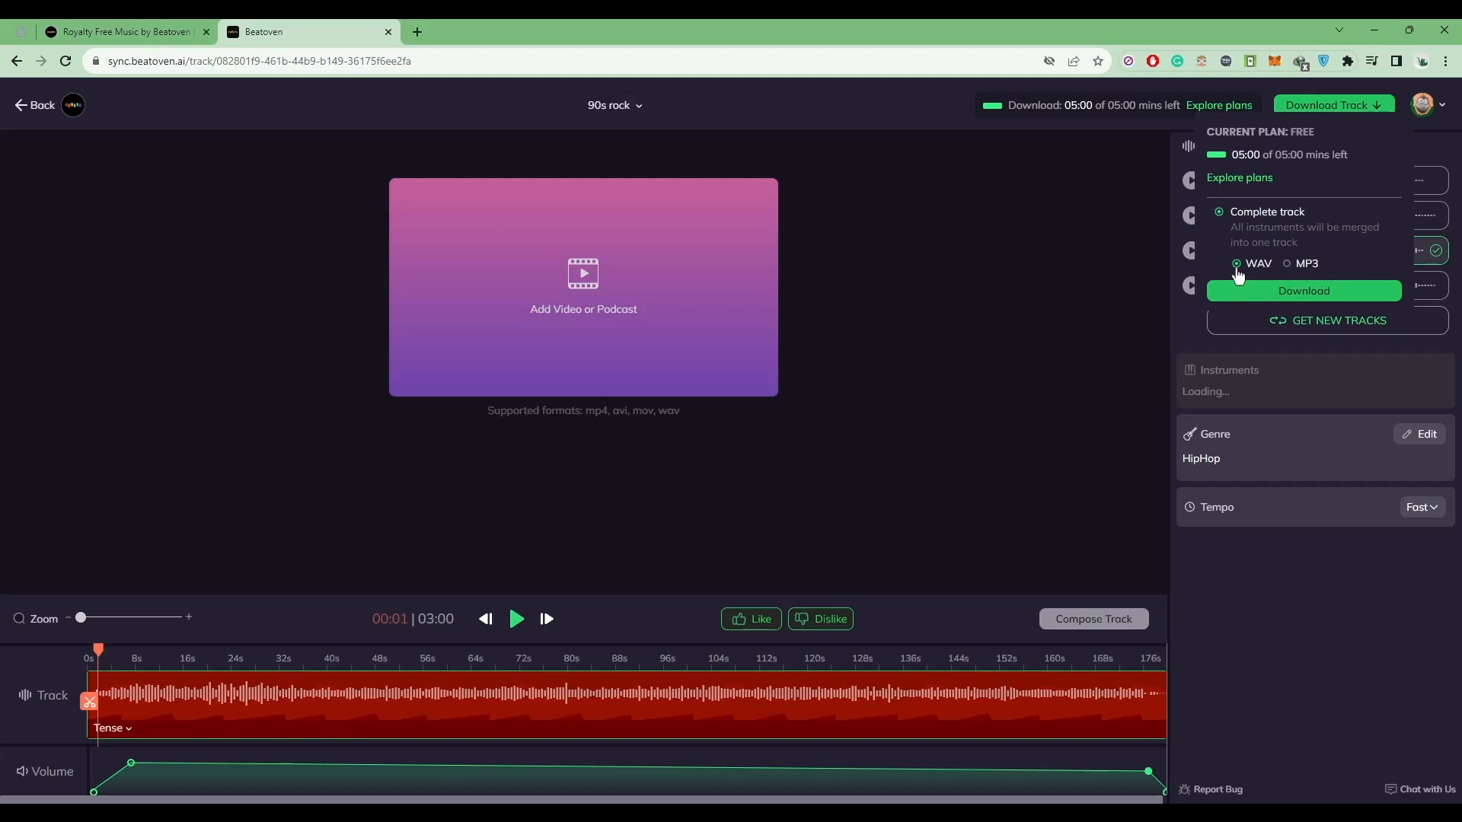
pyautogui.click(1302, 291)
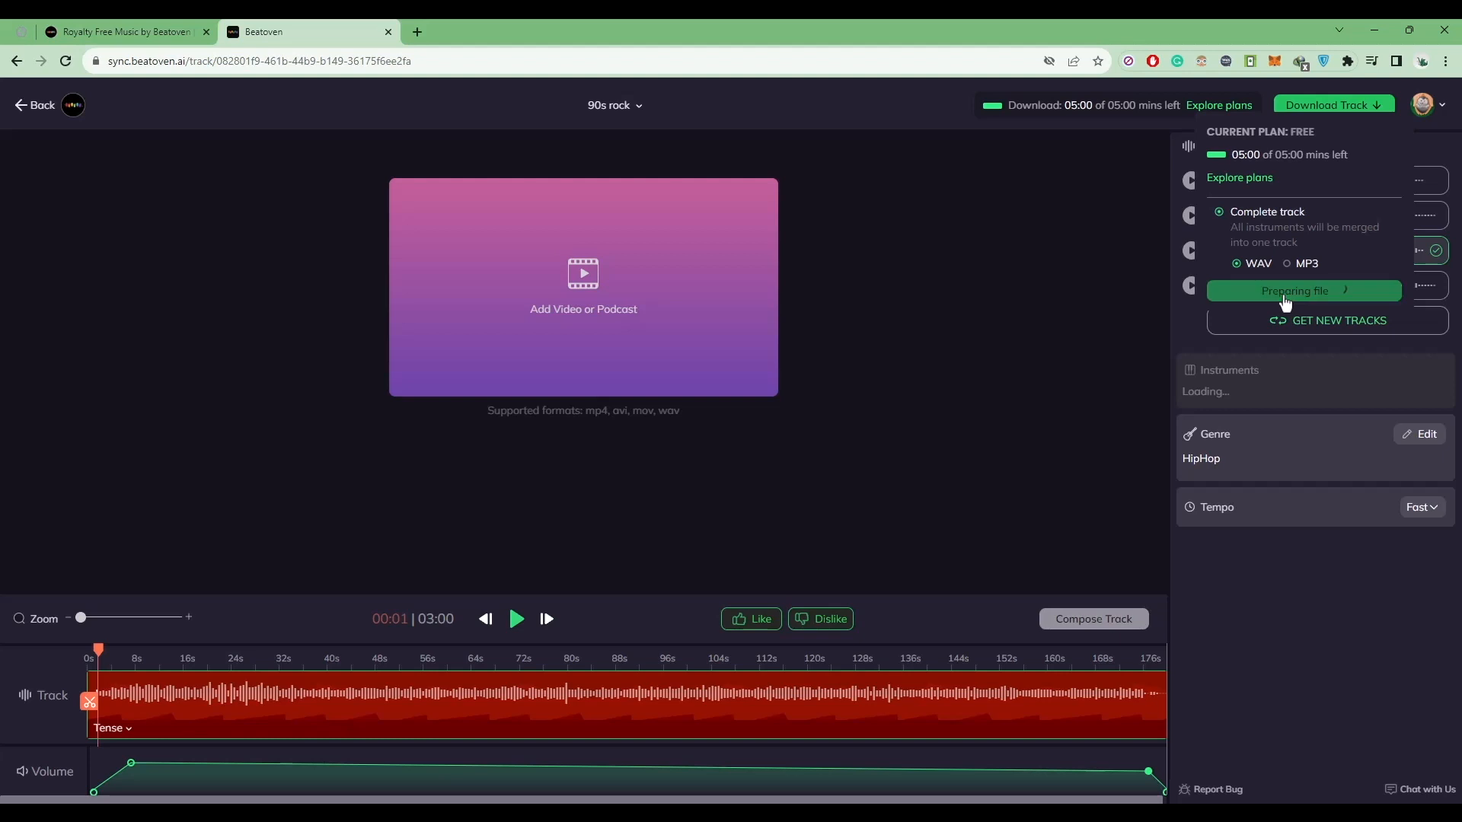
pyautogui.click(1301, 291)
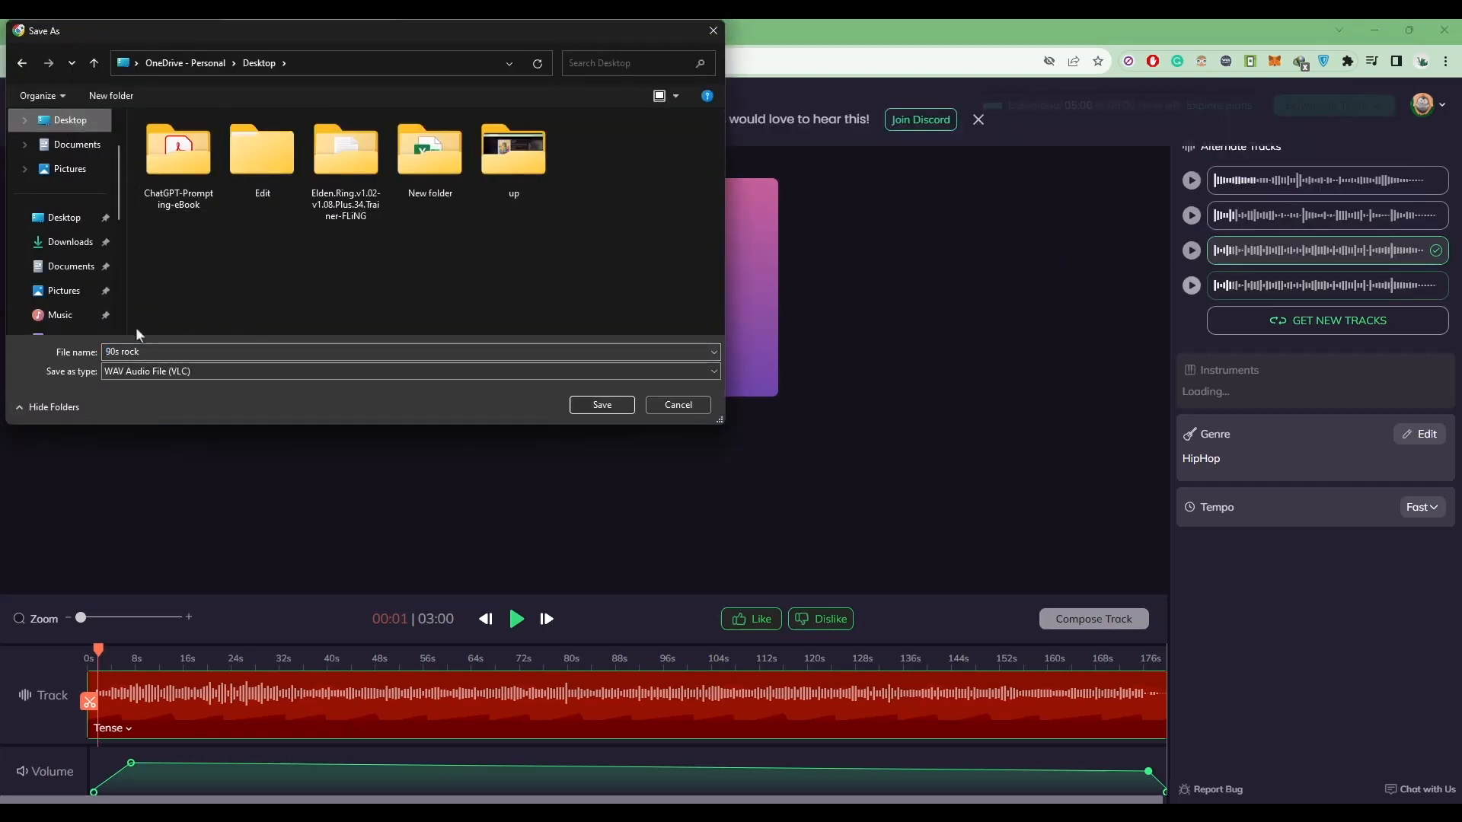
pyautogui.doubleClick(131, 351)
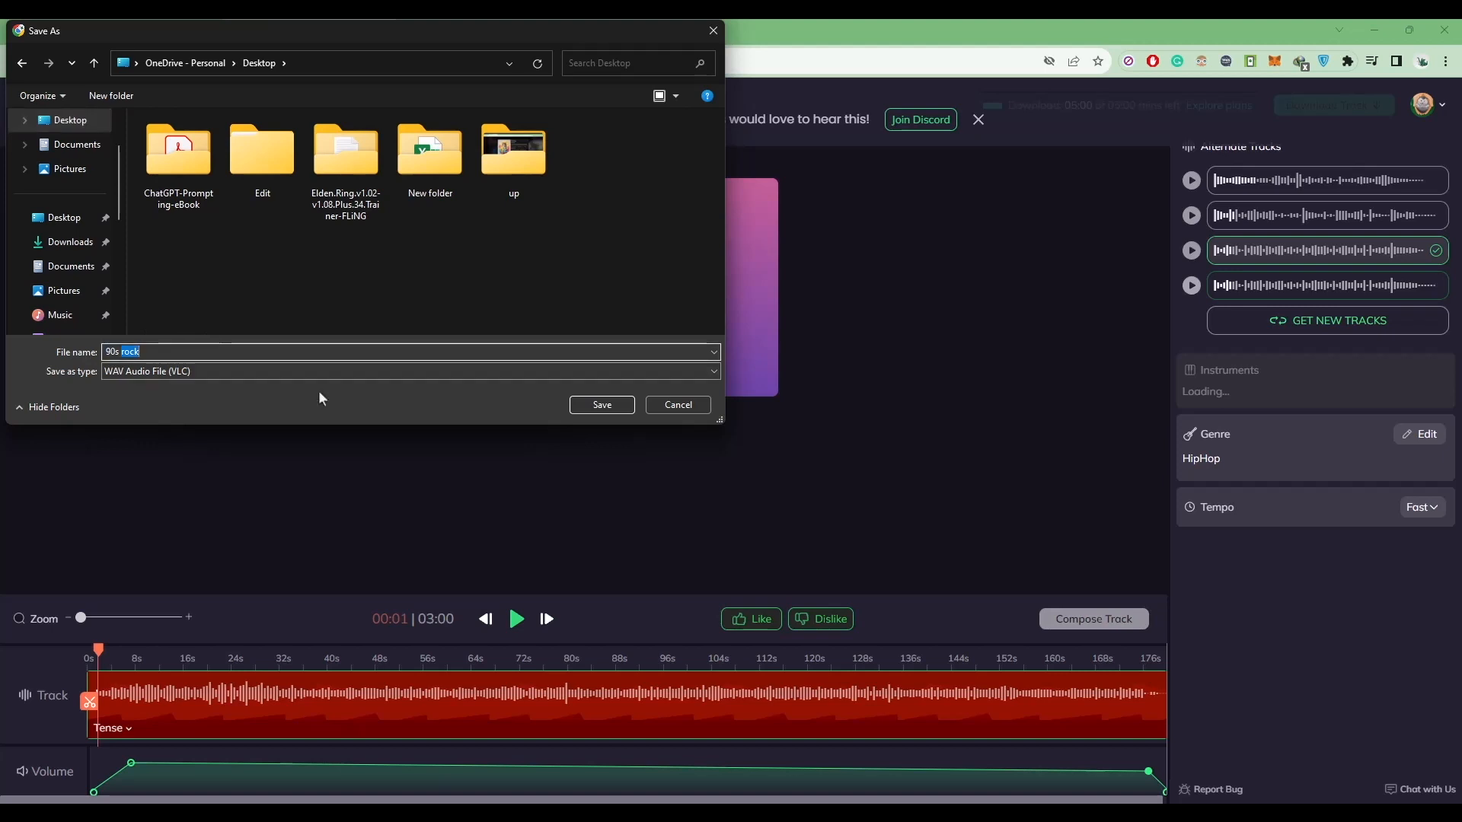
pyautogui.click(600, 405)
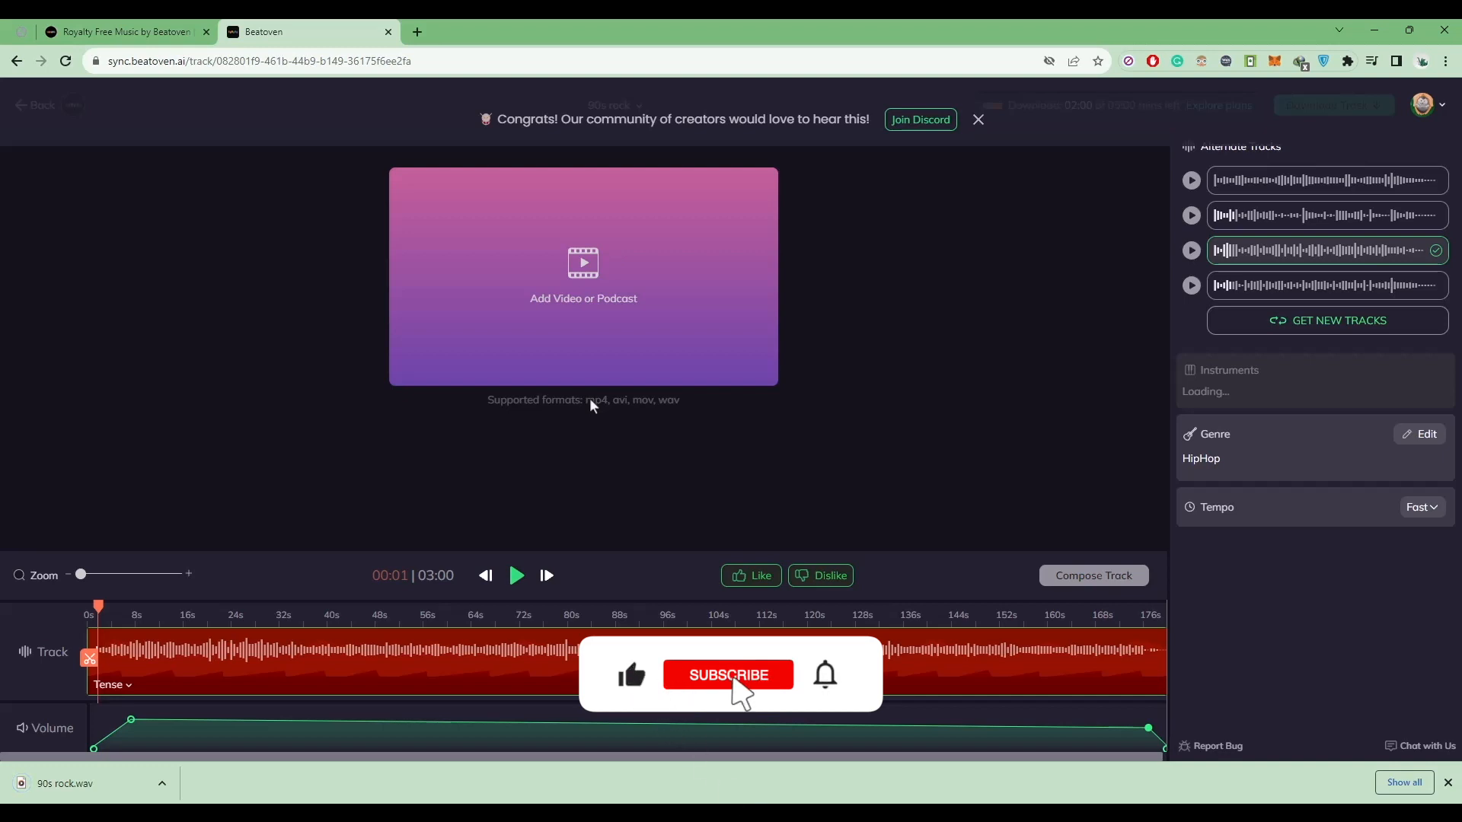
pyautogui.click(727, 675)
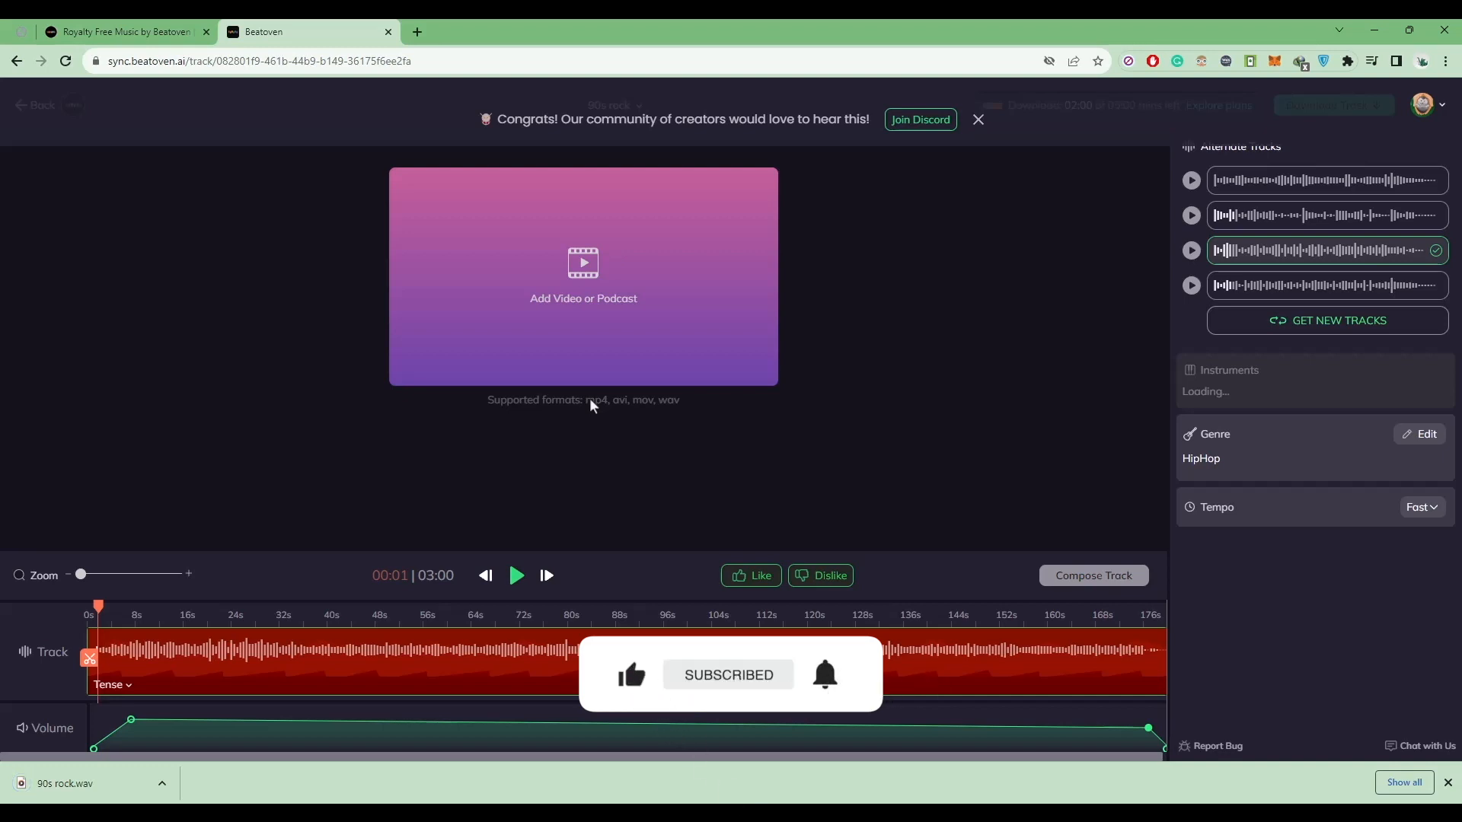